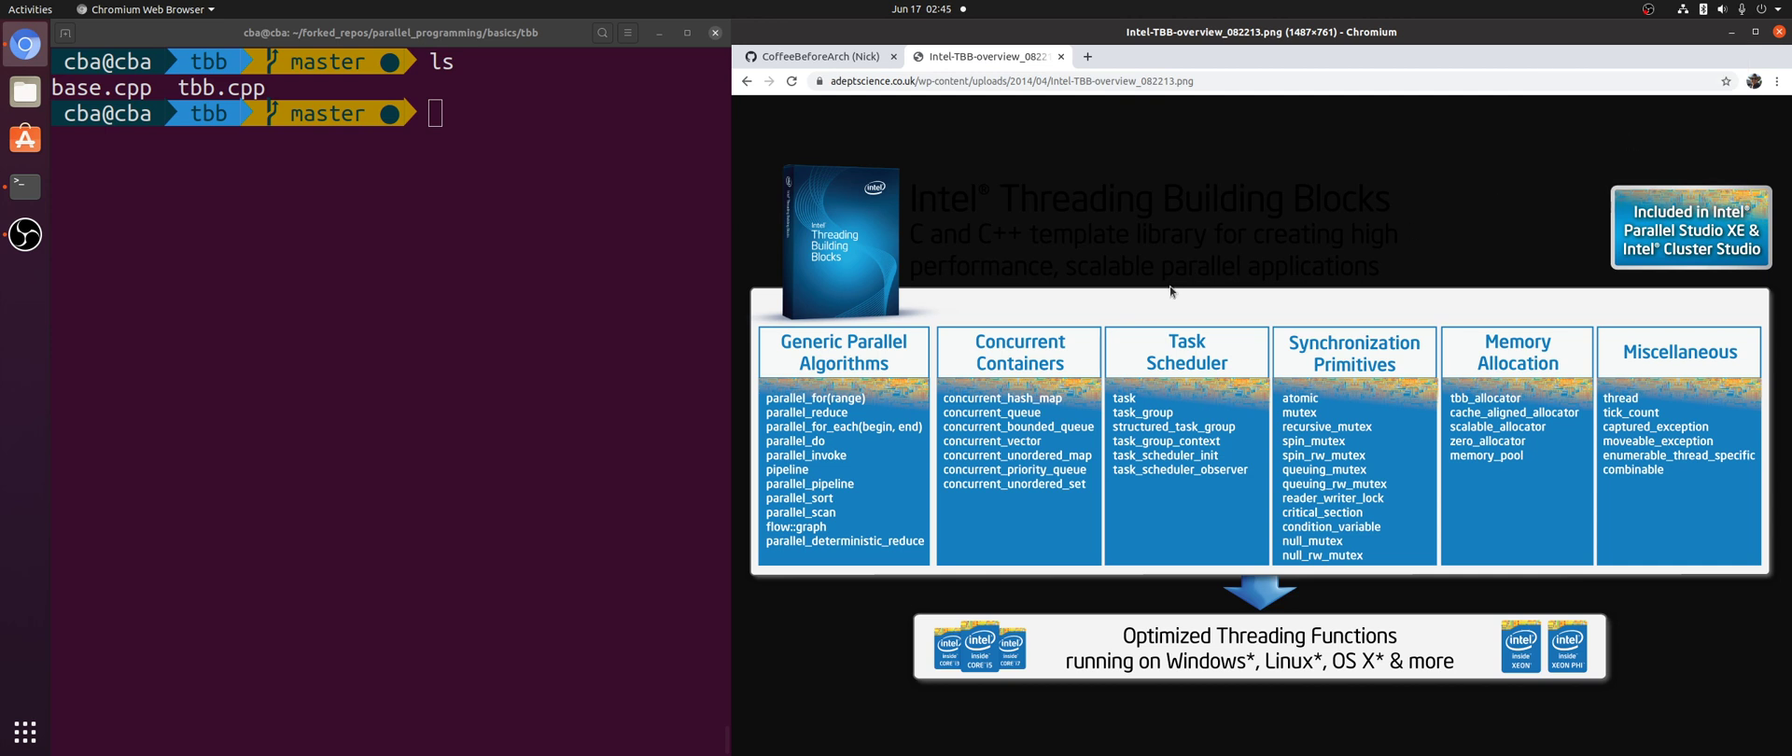
mouse_move(1178, 282)
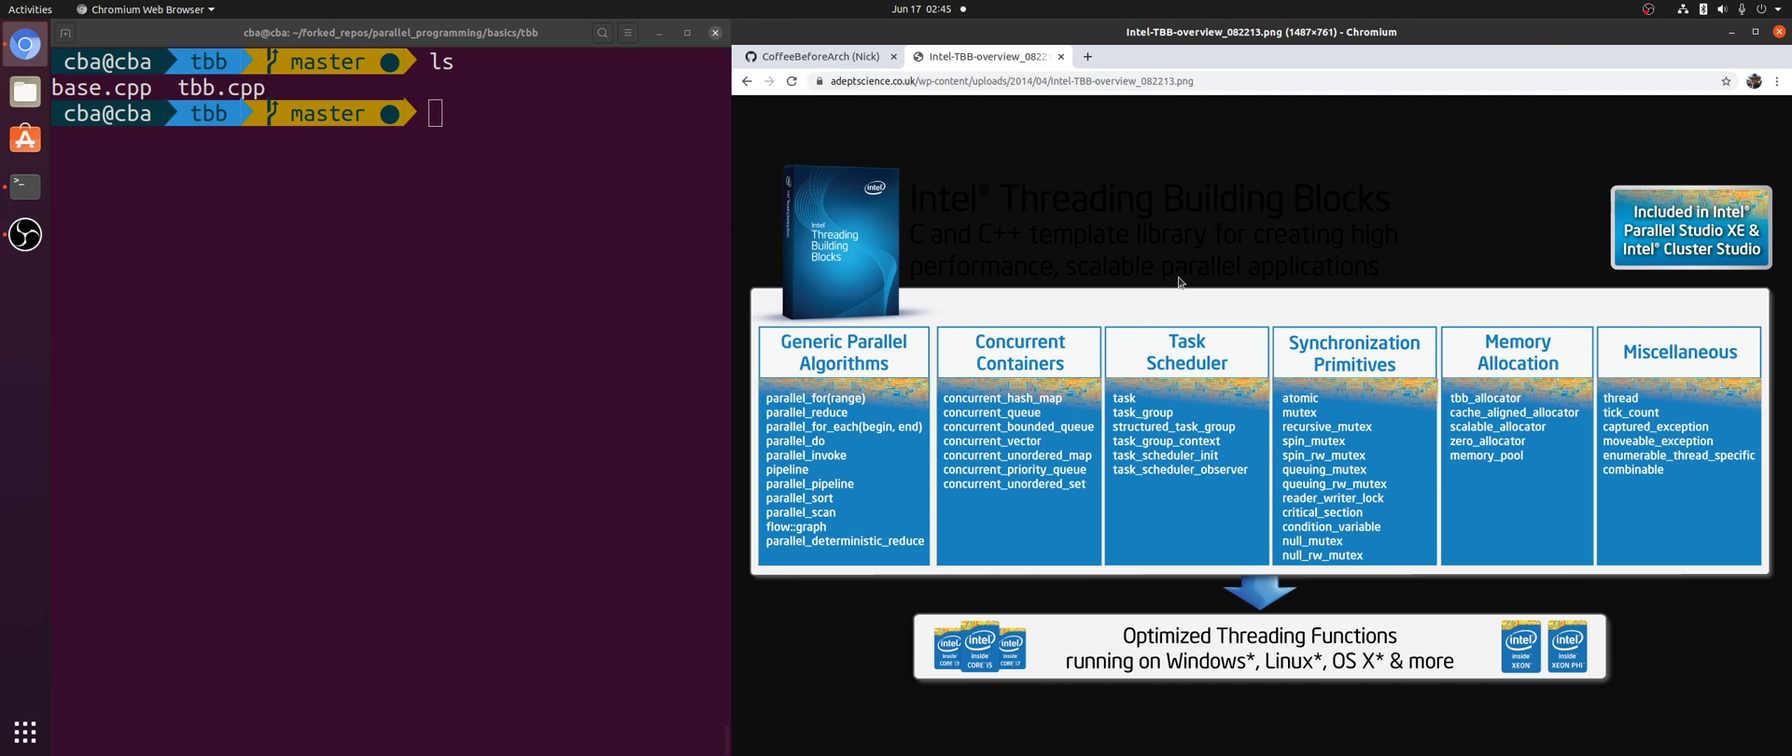
mouse_move(997, 378)
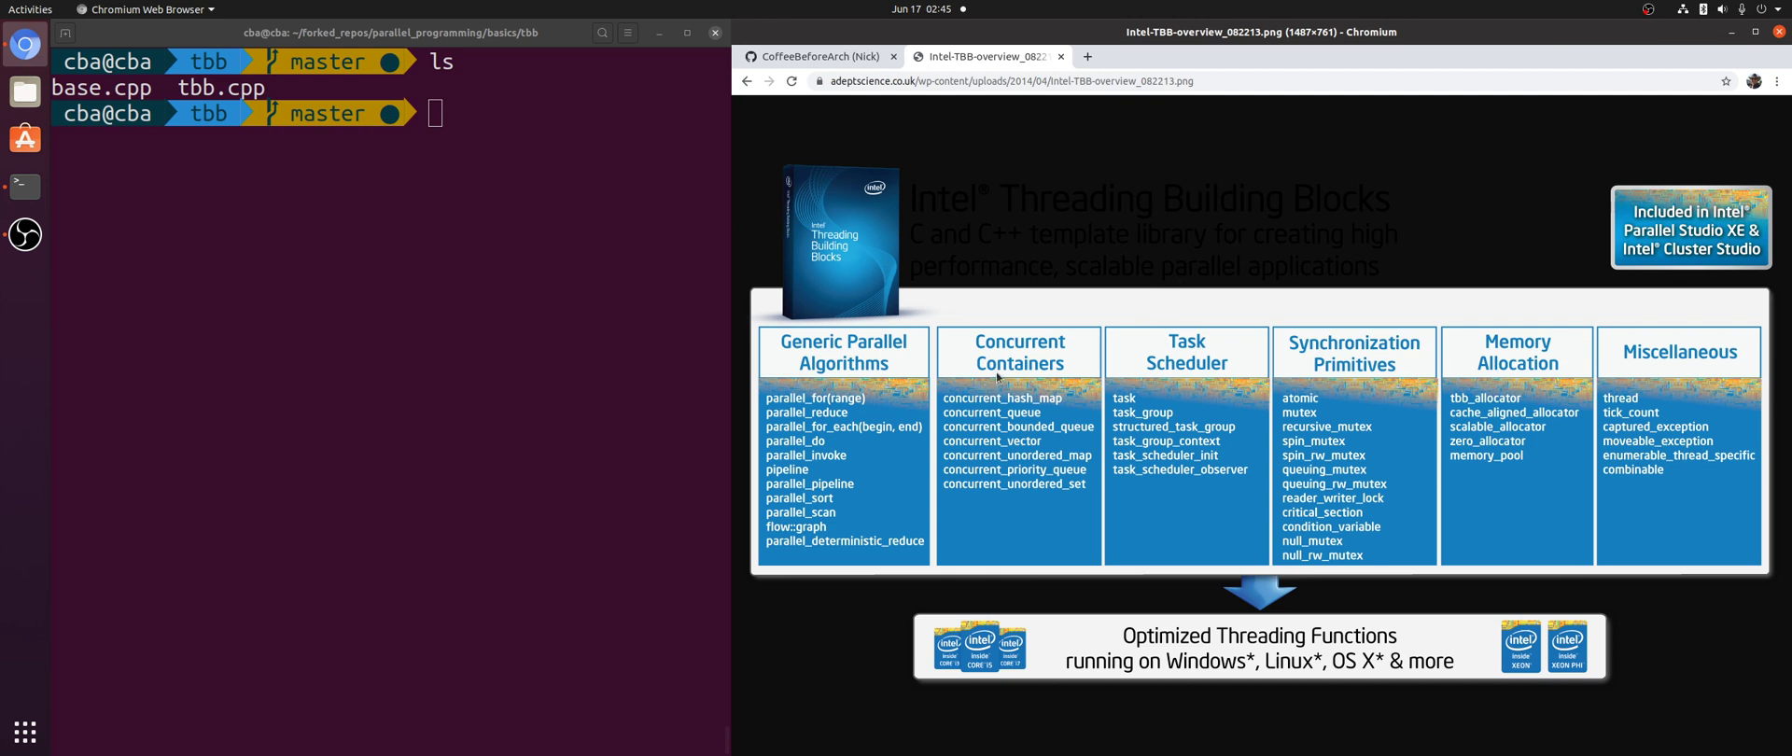
mouse_move(998, 379)
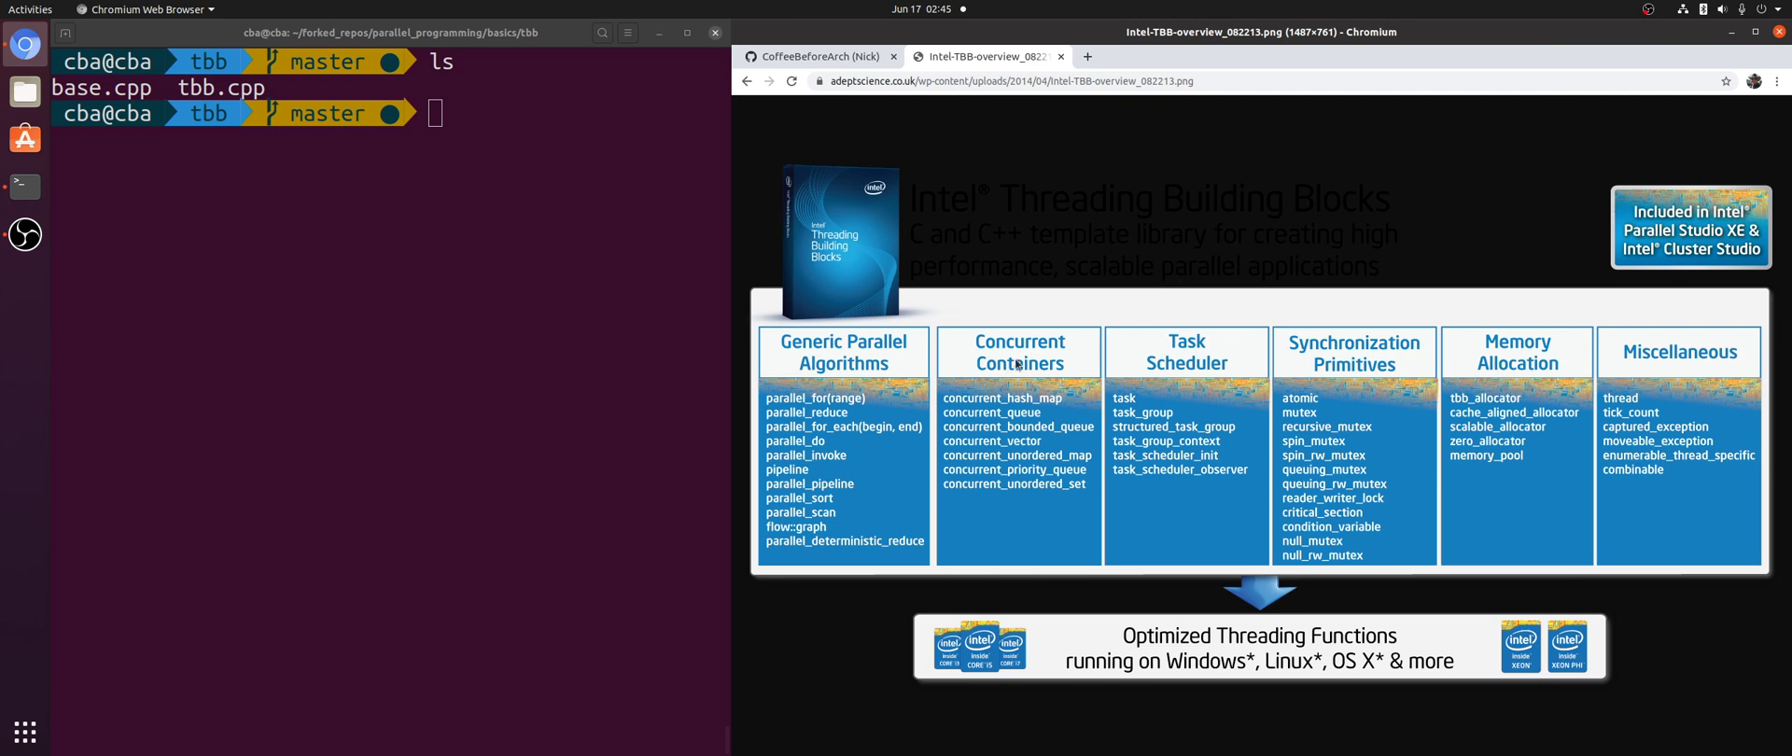
mouse_move(1015, 366)
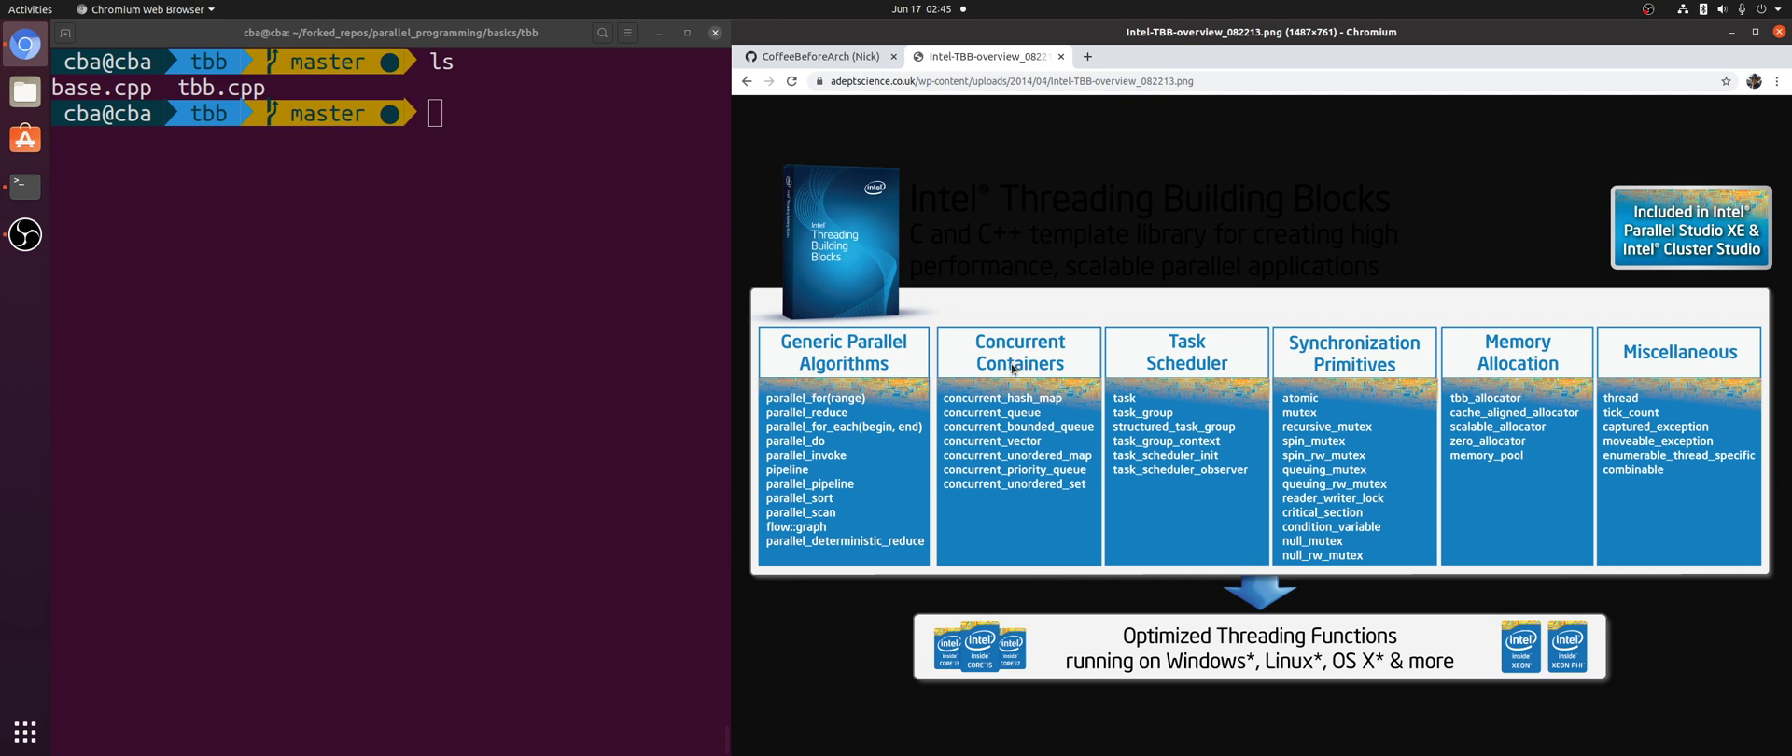
mouse_move(1010, 293)
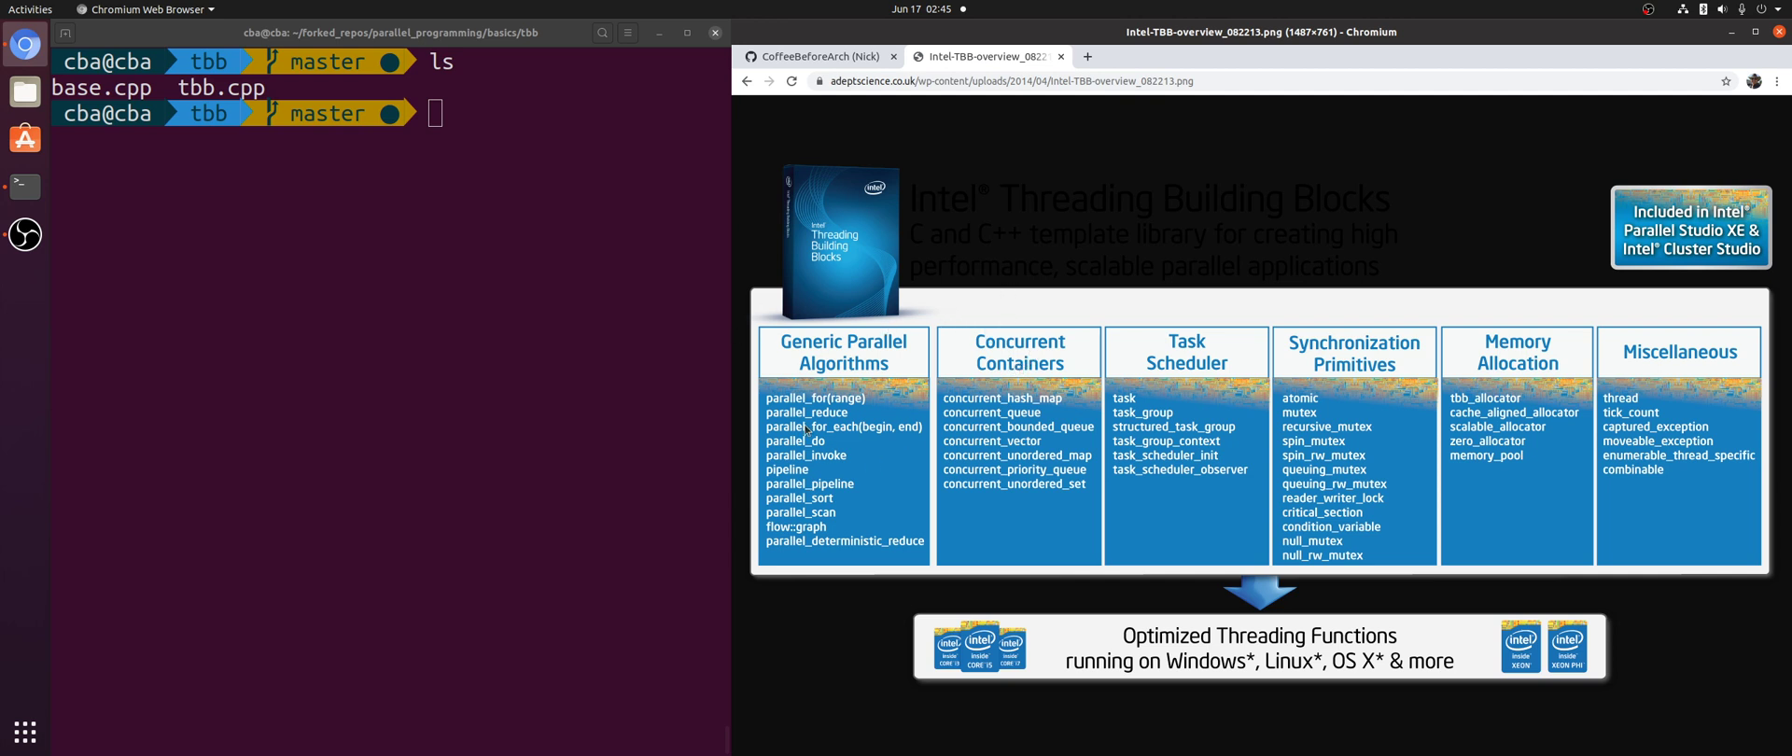
mouse_move(760, 336)
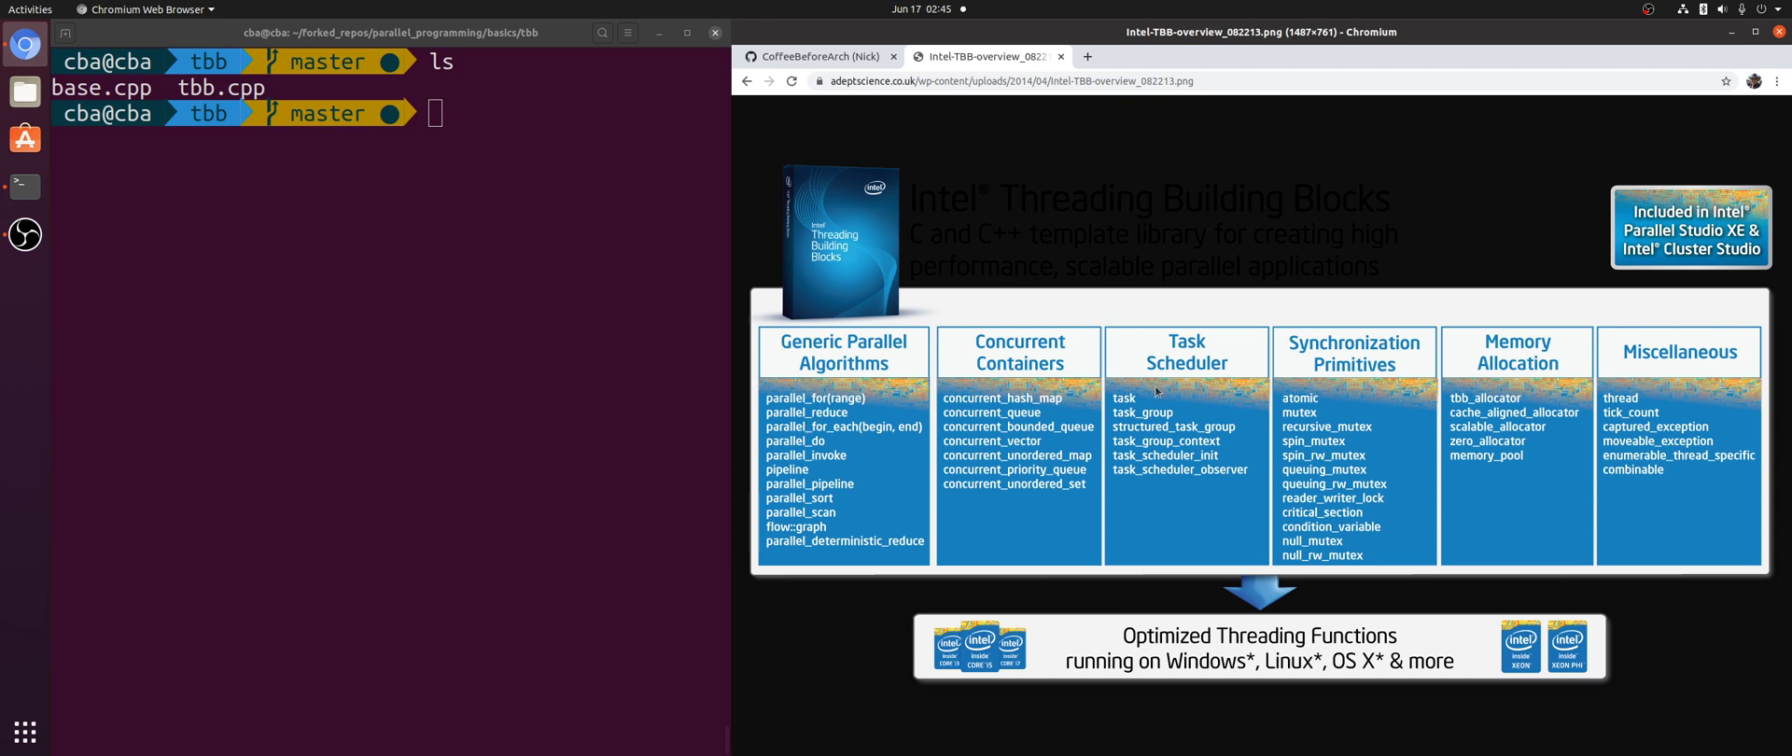
mouse_move(1166, 374)
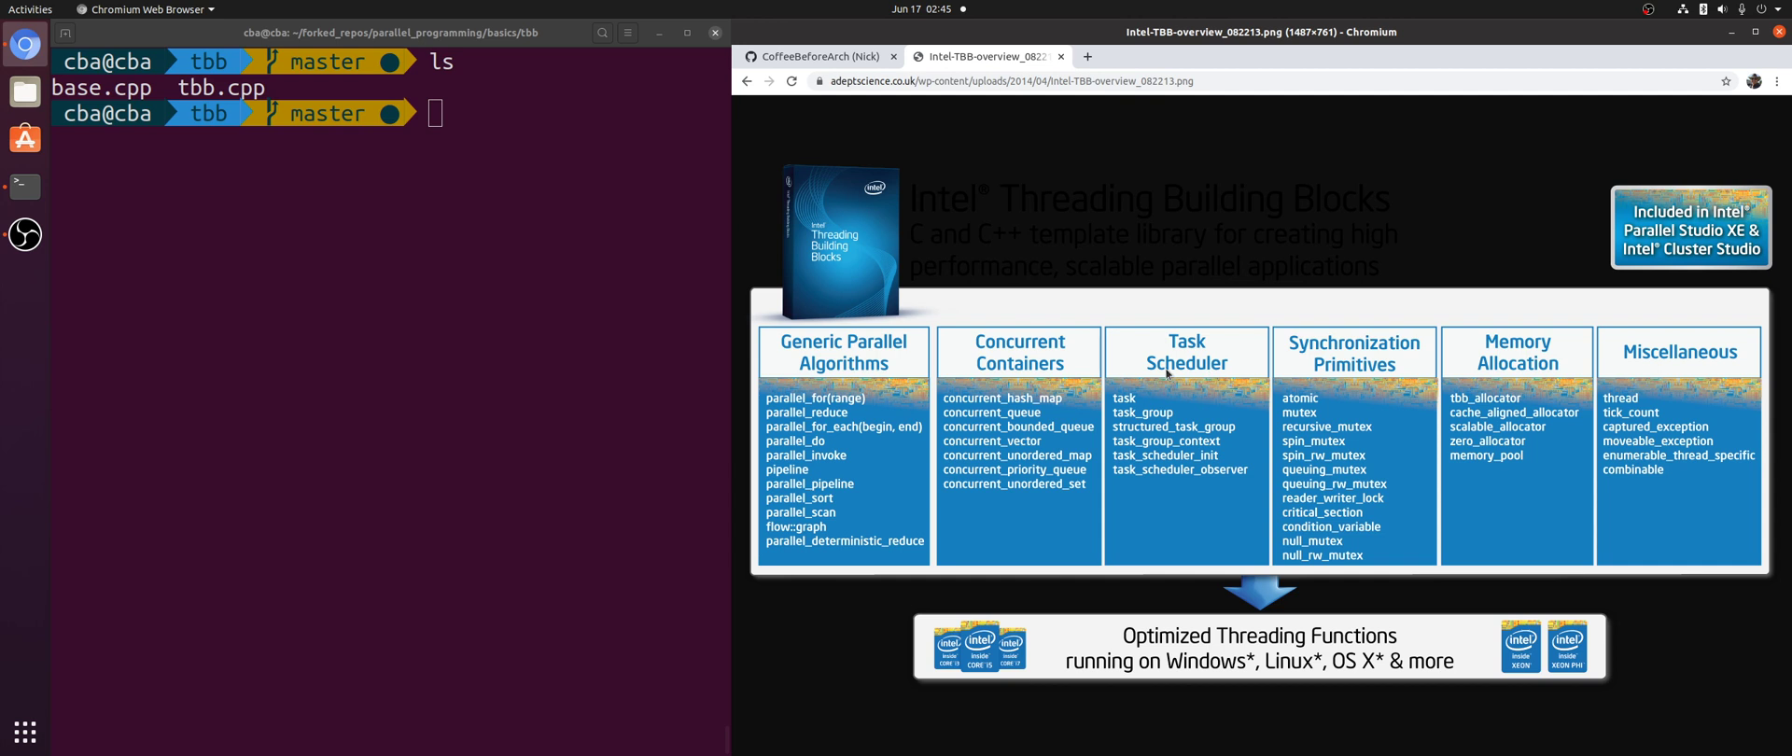
mouse_move(897, 298)
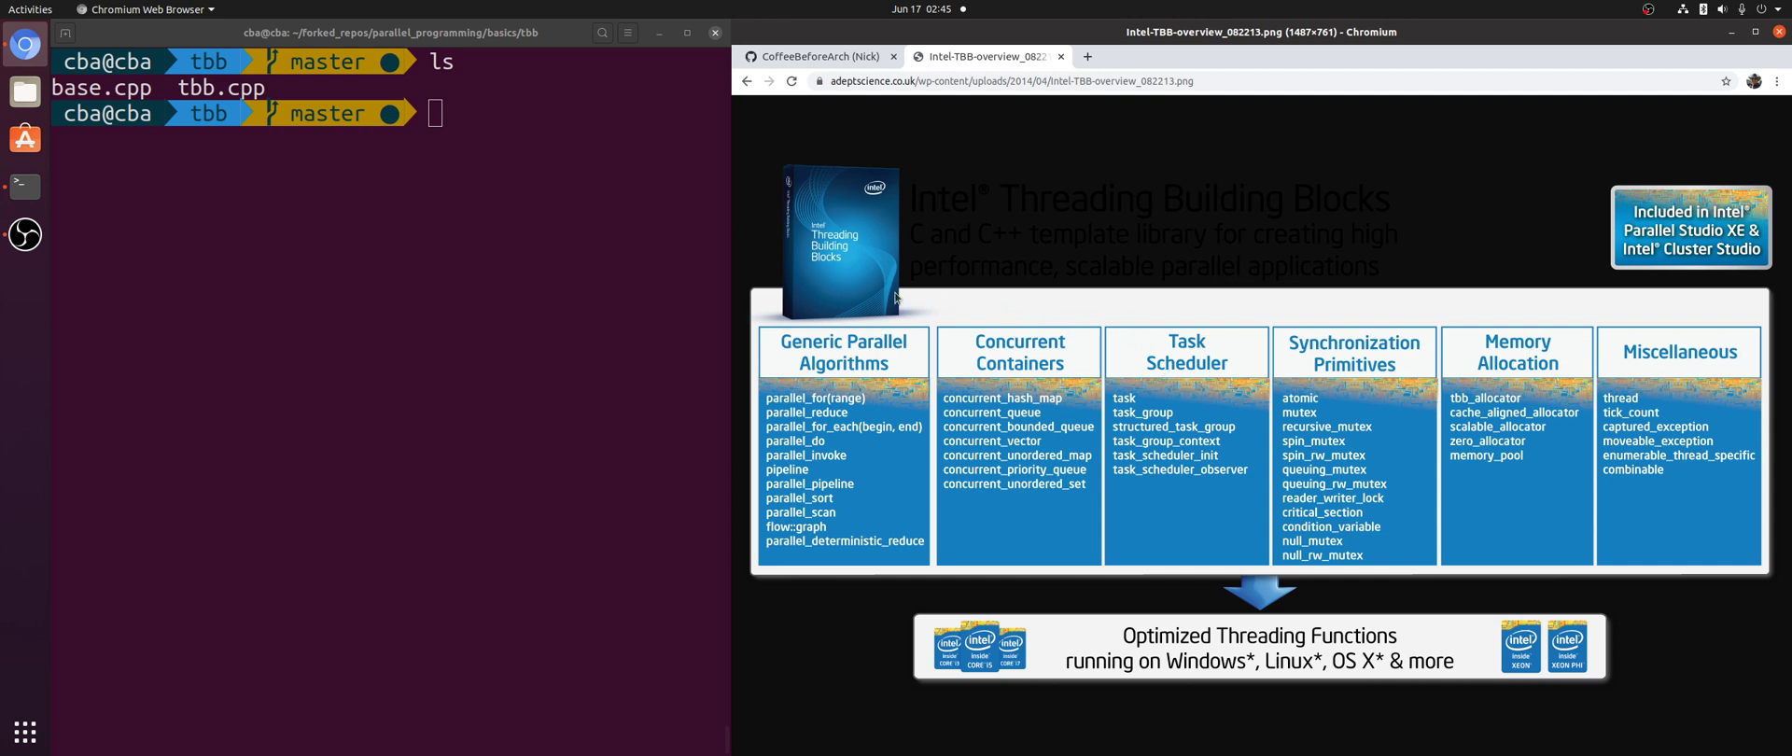
mouse_move(874, 372)
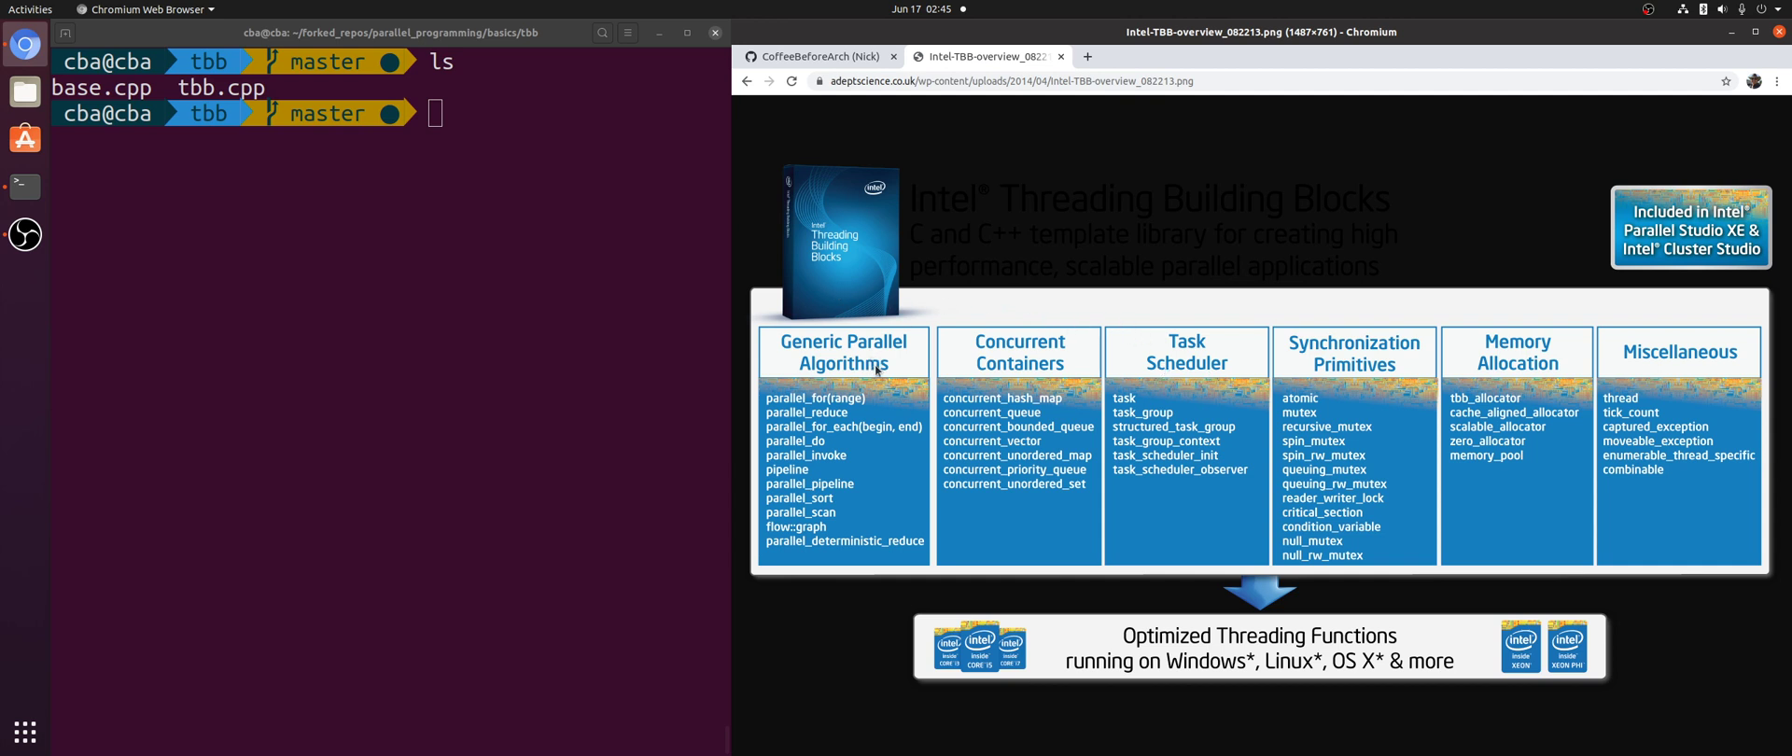
mouse_move(877, 363)
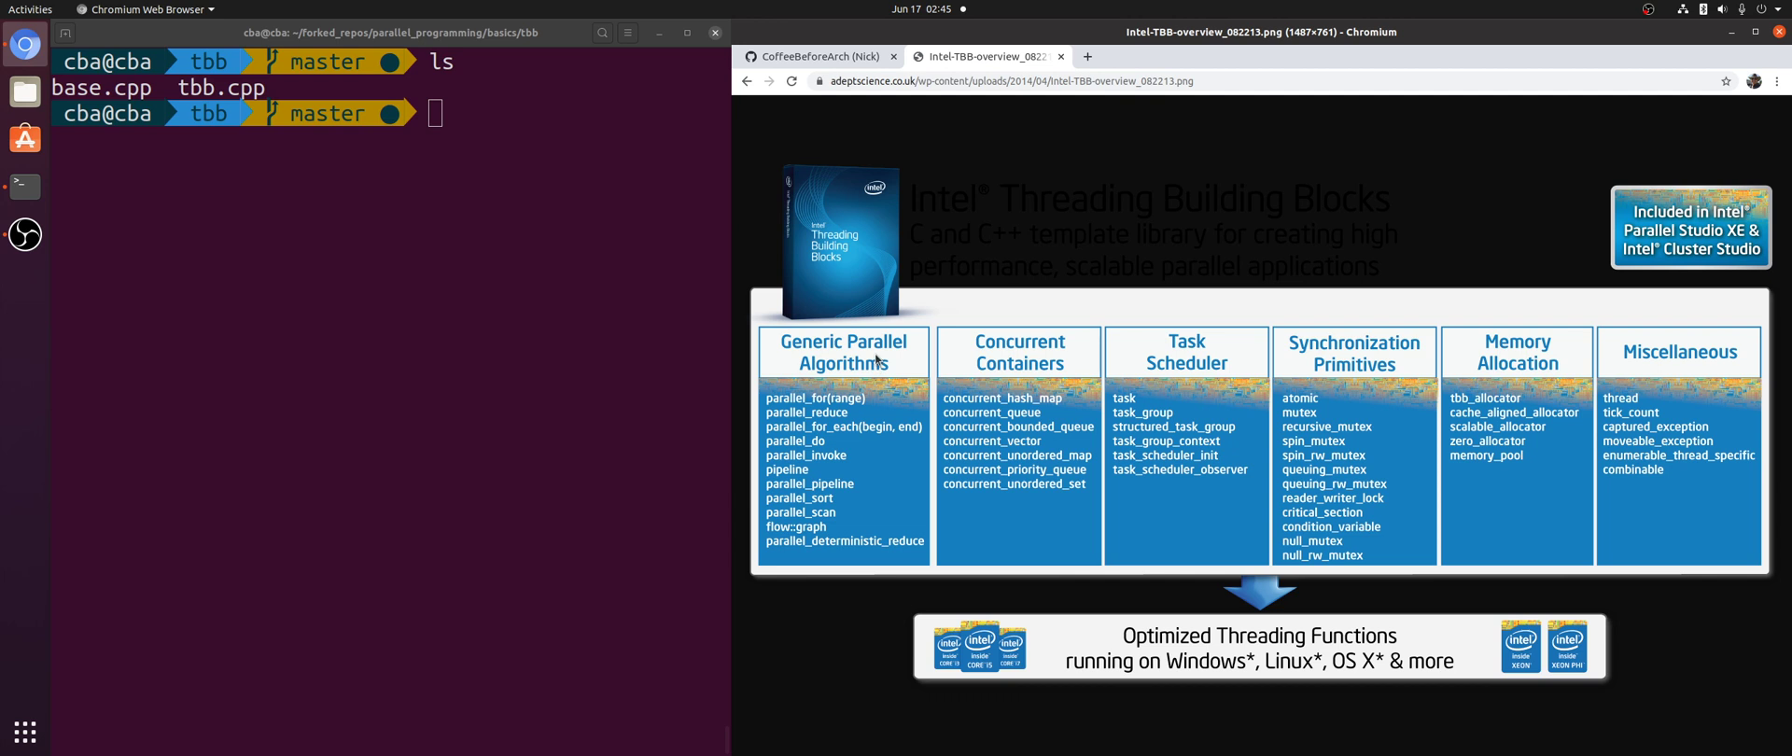
mouse_move(875, 362)
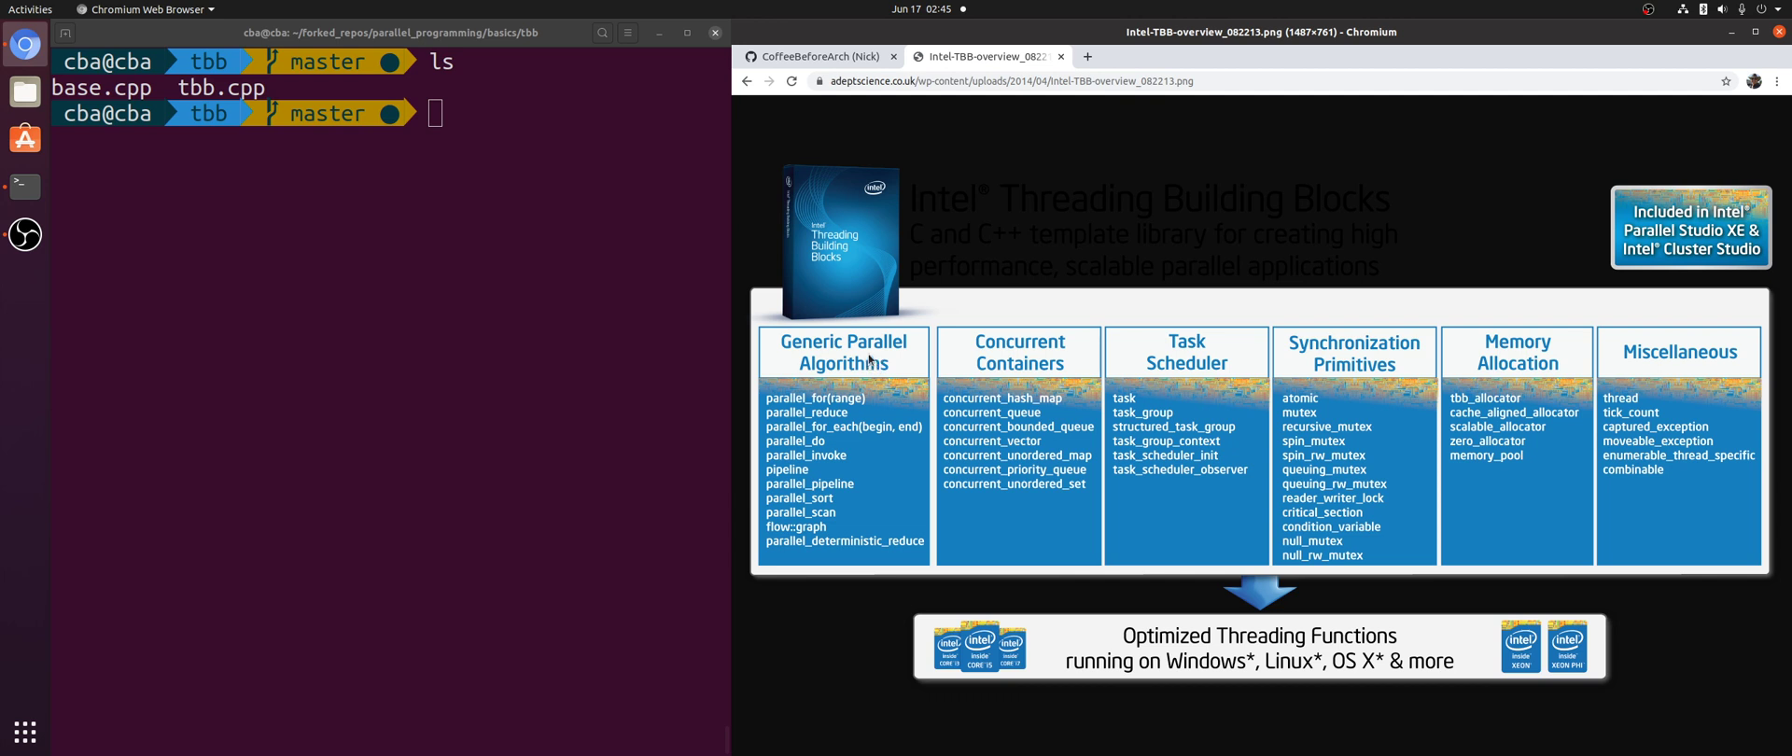
mouse_move(855, 485)
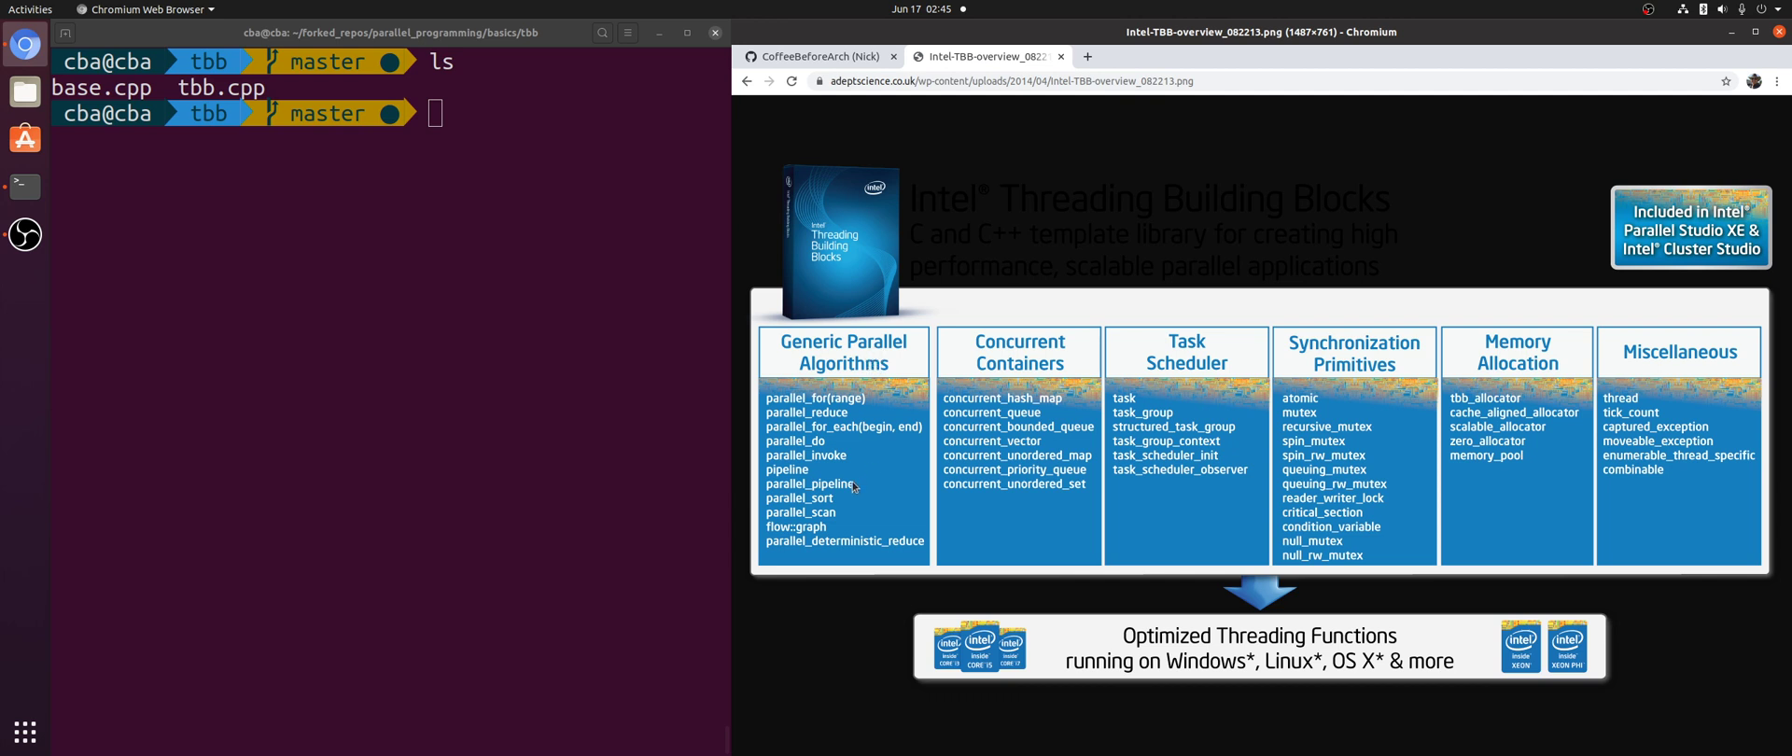
mouse_move(941, 497)
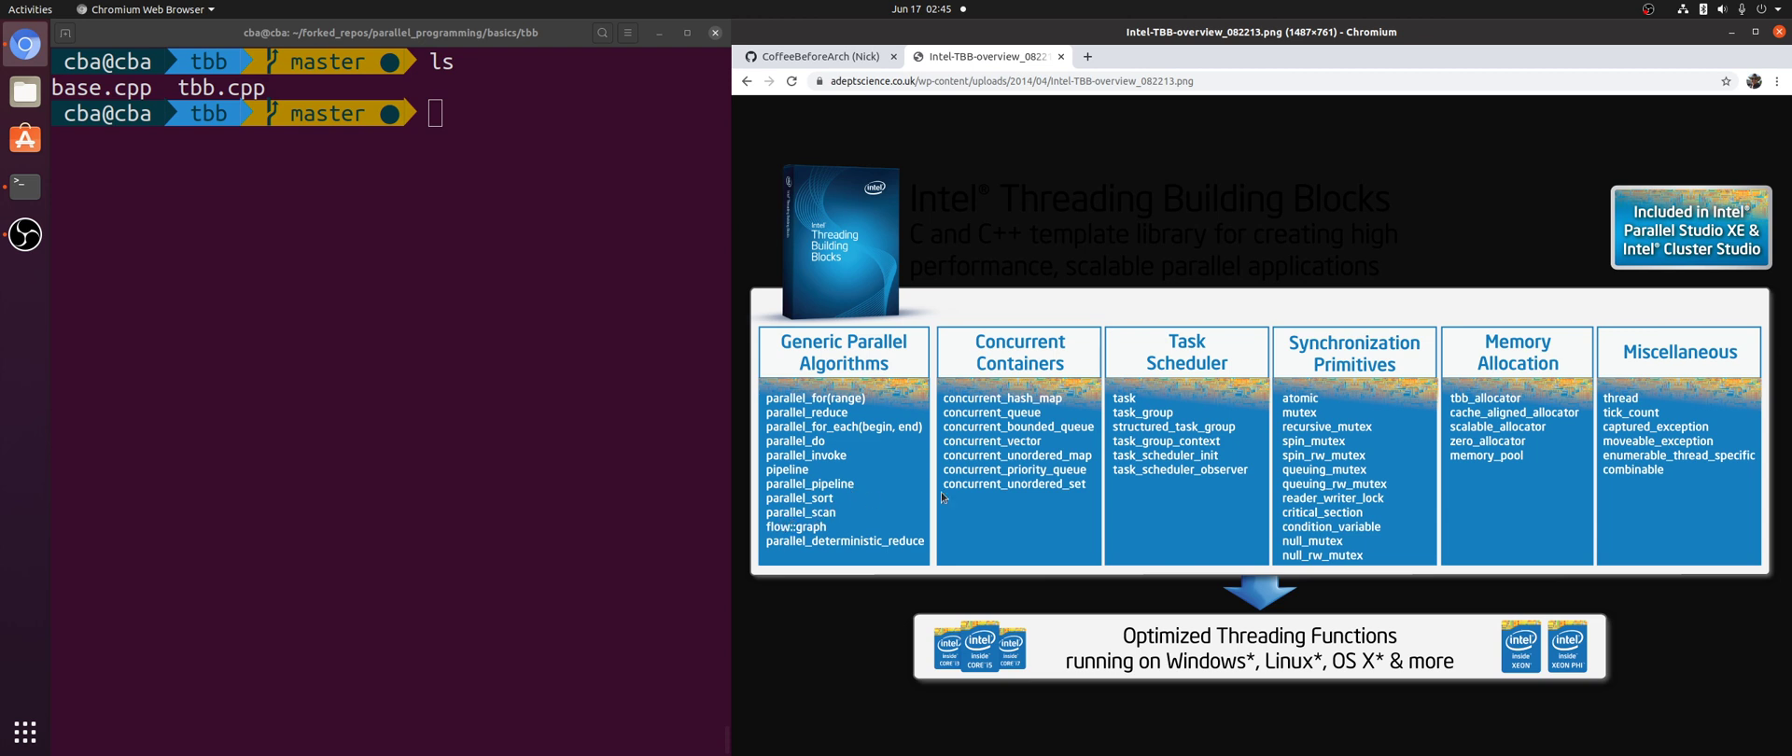
mouse_move(1049, 386)
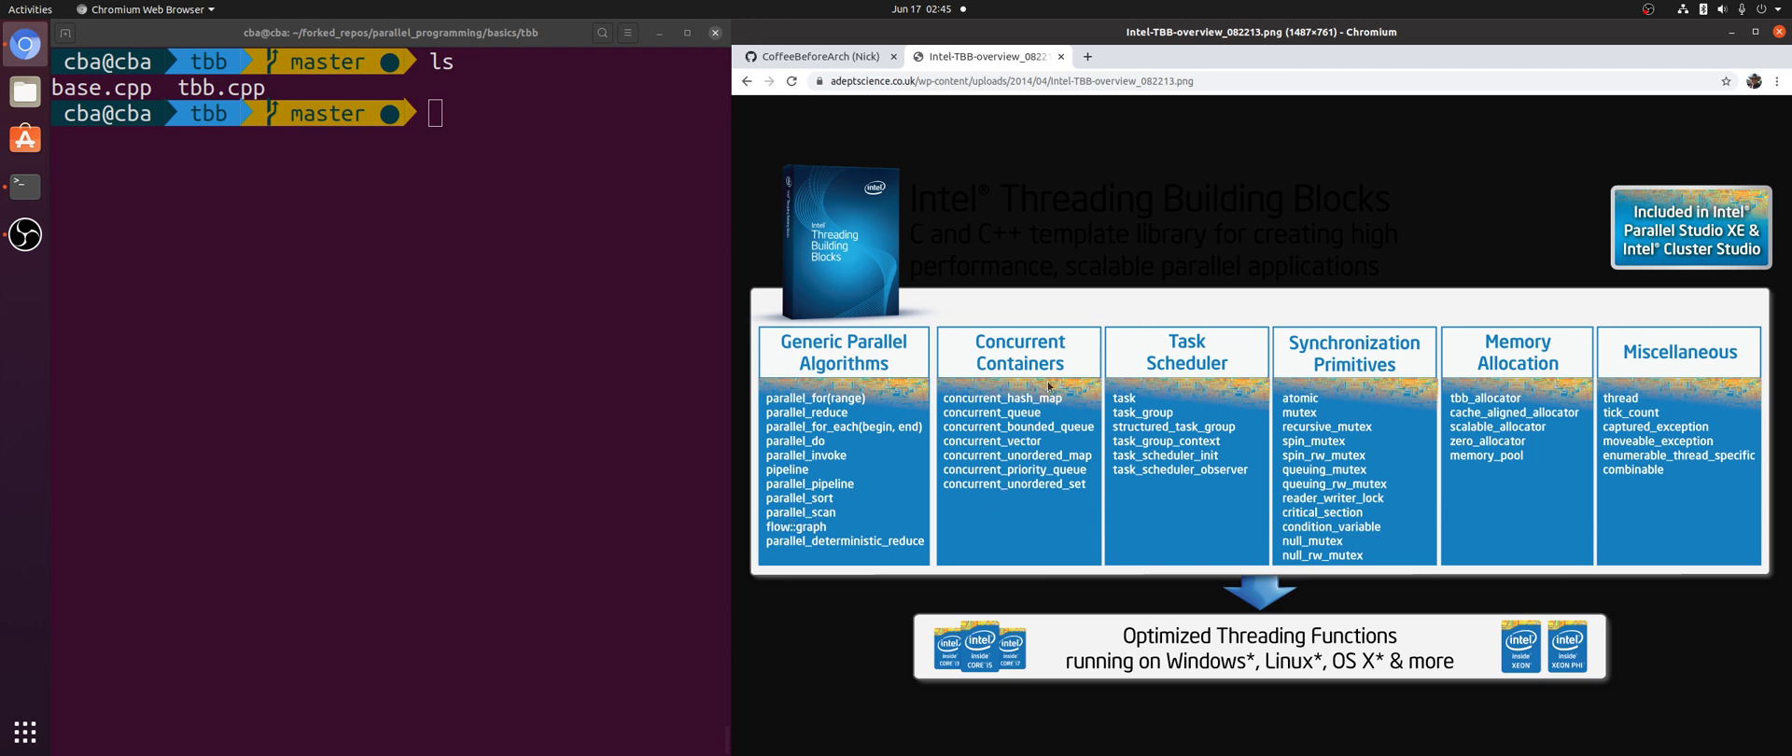
mouse_move(987, 362)
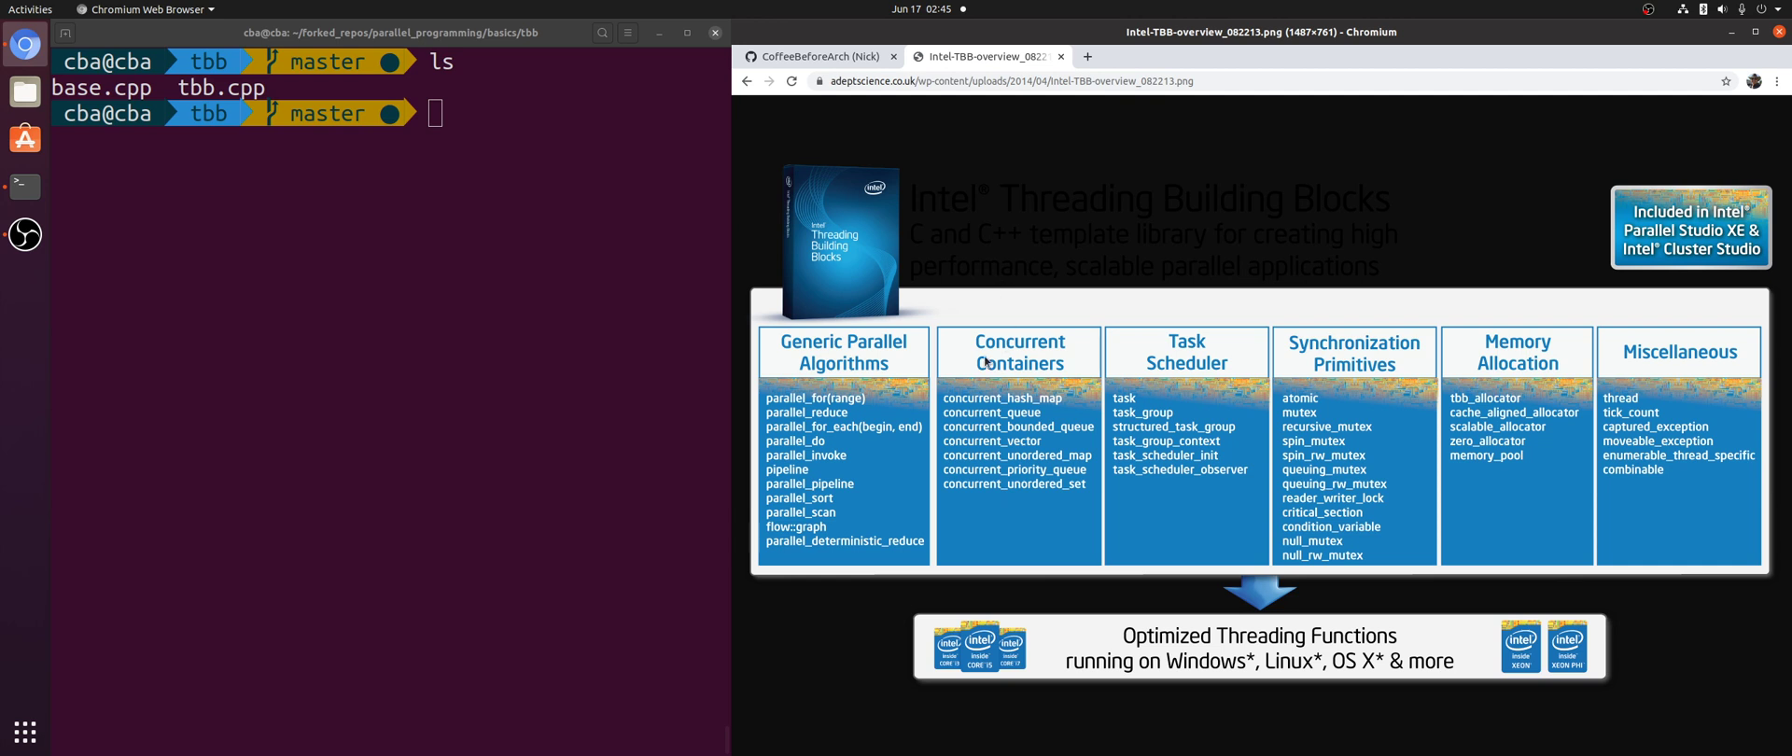
mouse_move(974, 351)
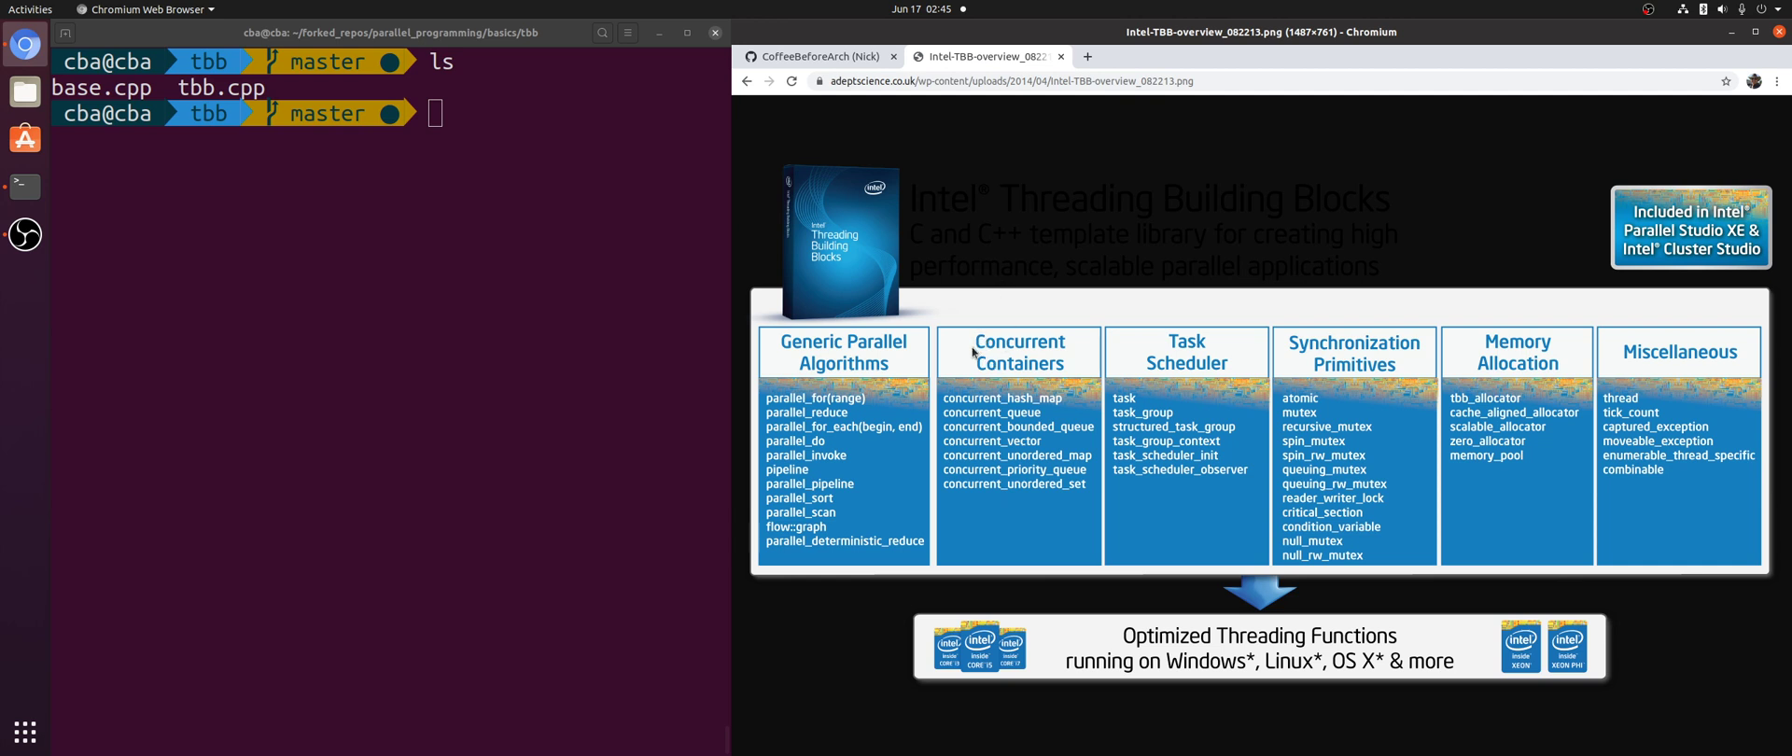
mouse_move(1023, 363)
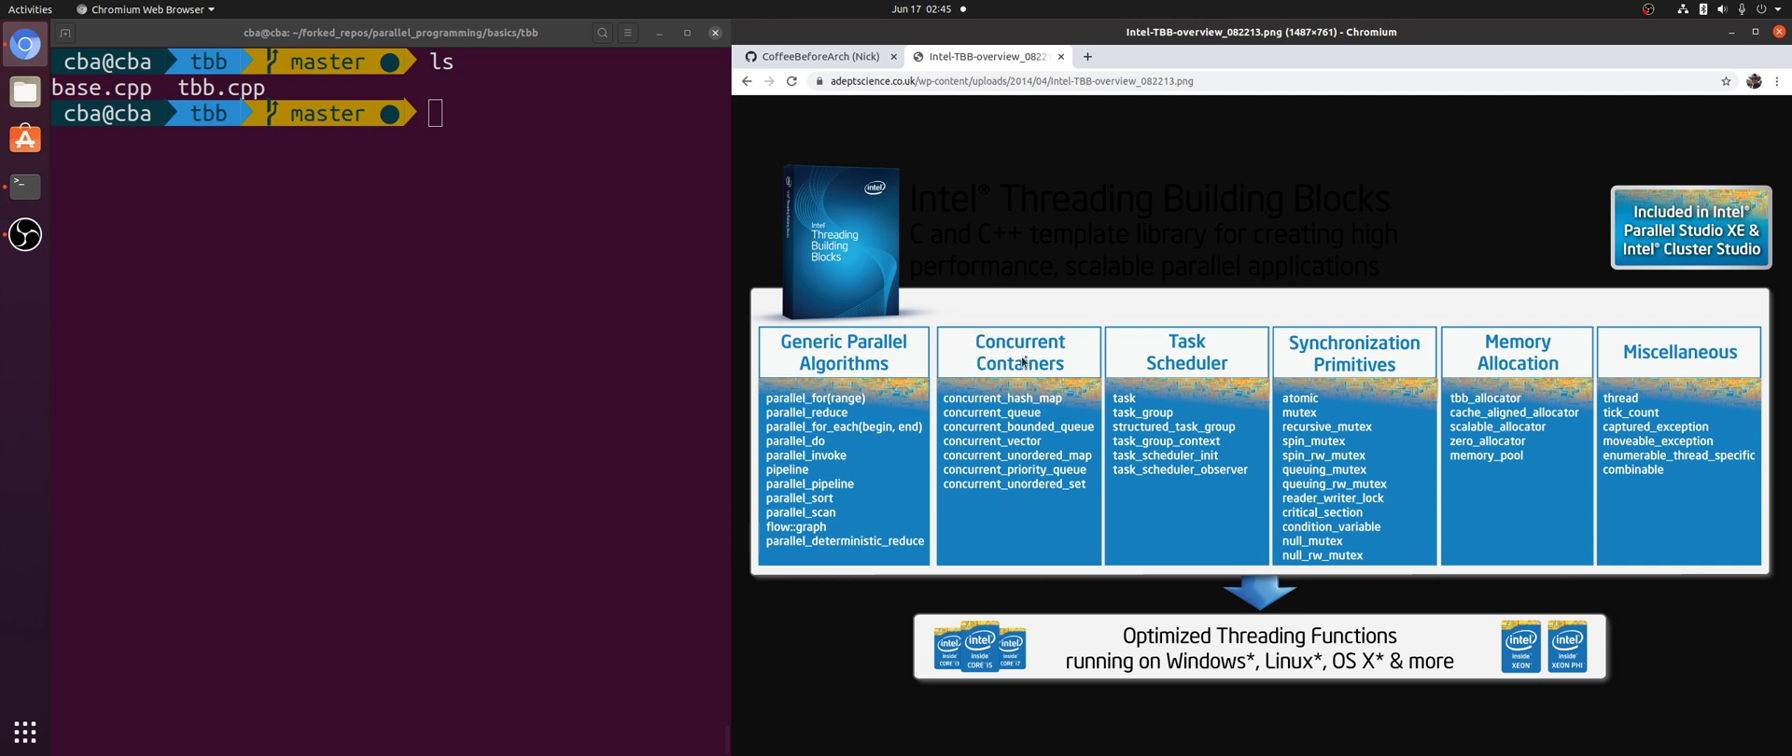
mouse_move(1004, 426)
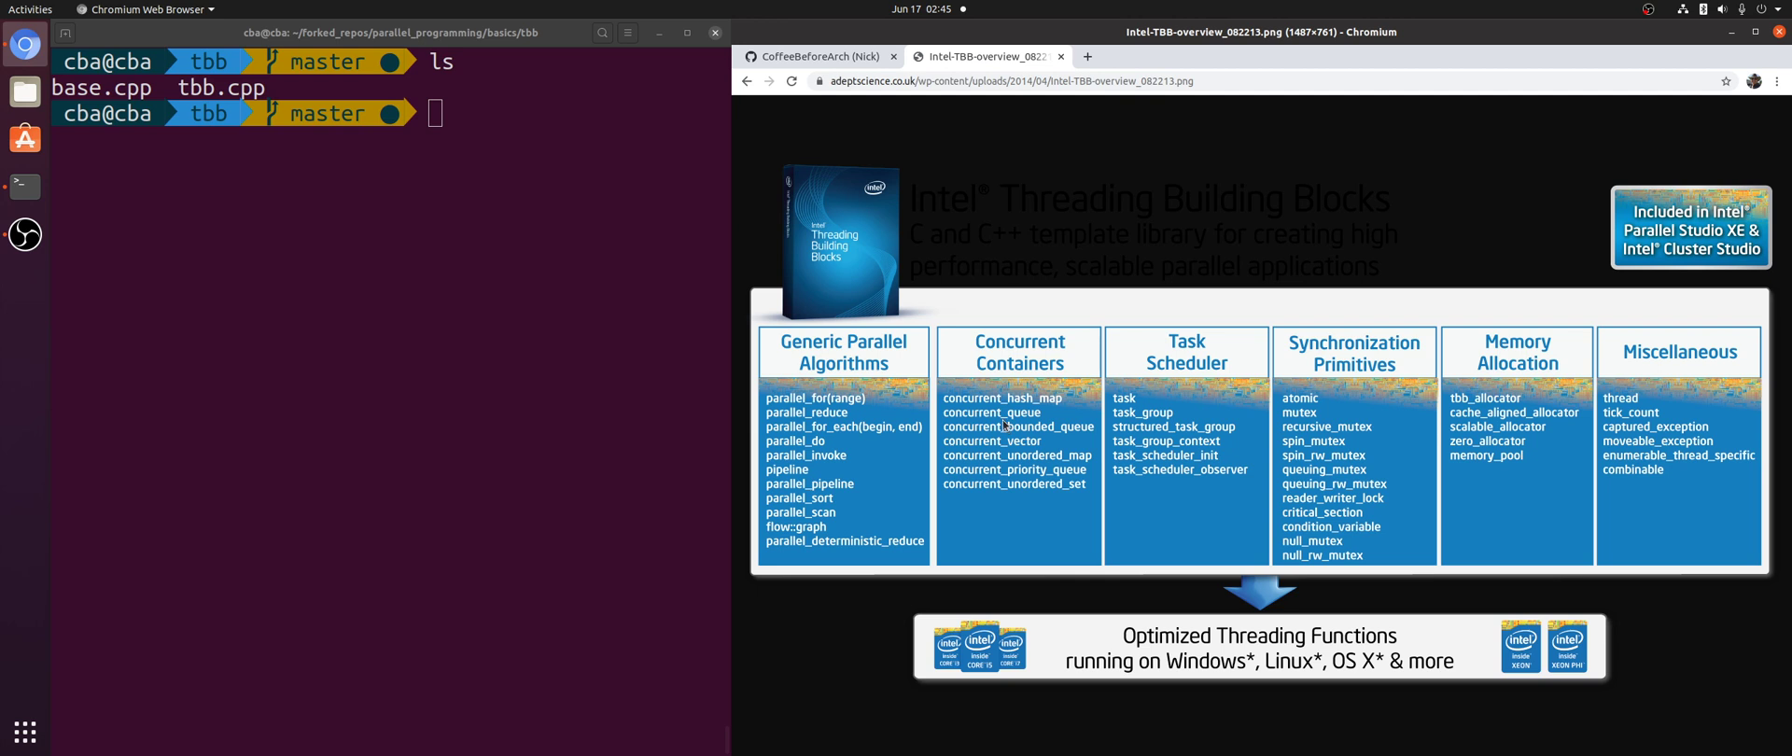
mouse_move(807, 272)
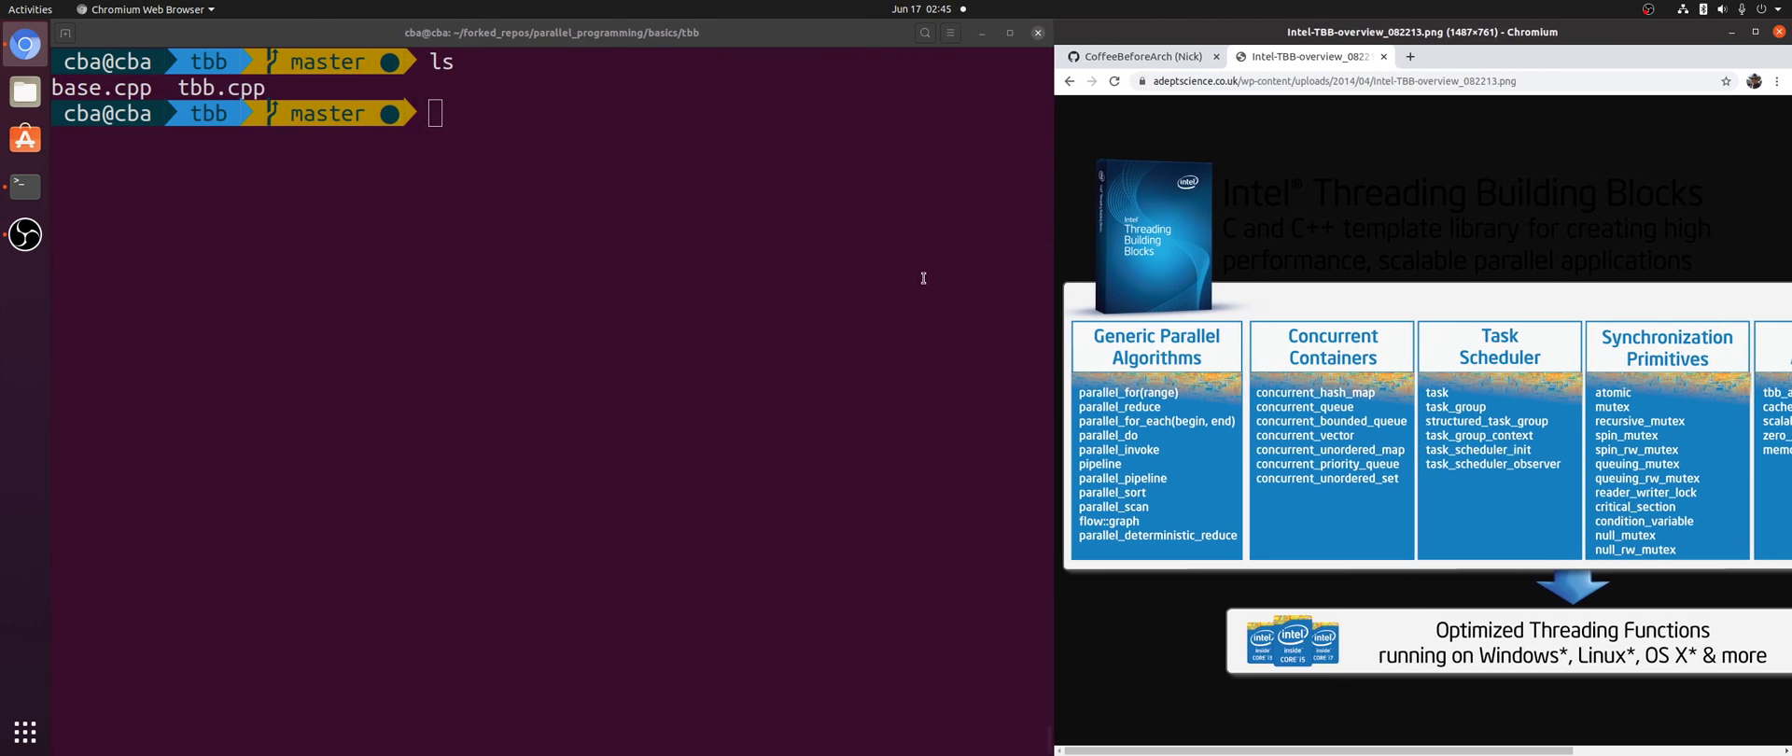
Open base.cpp in vim, then clear the screen and rerun the serial sort (63, 62, 64 ms).
text(vim ba)
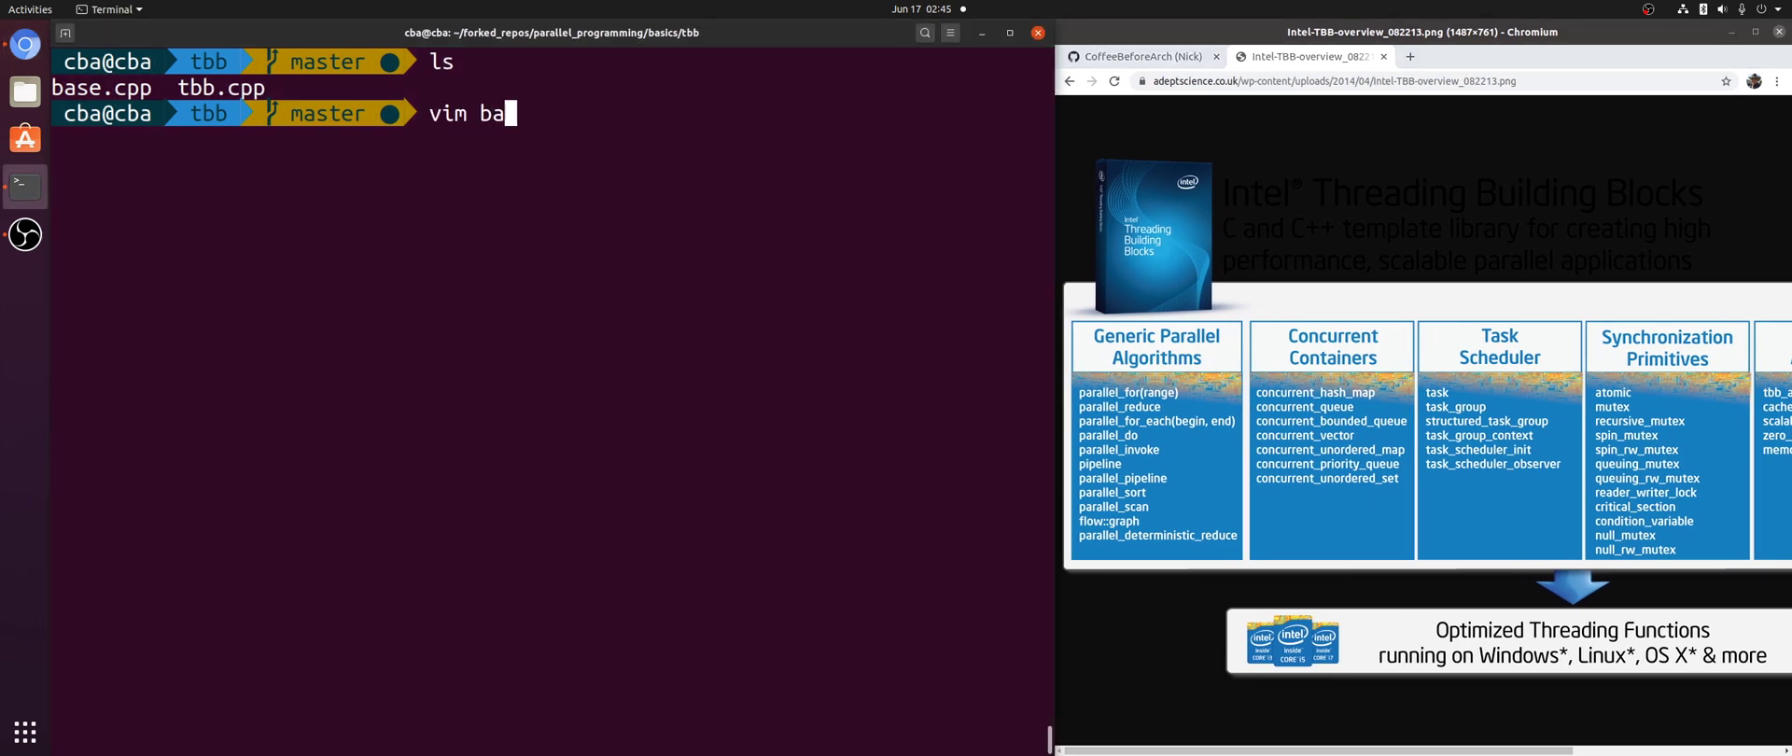
key(Return)
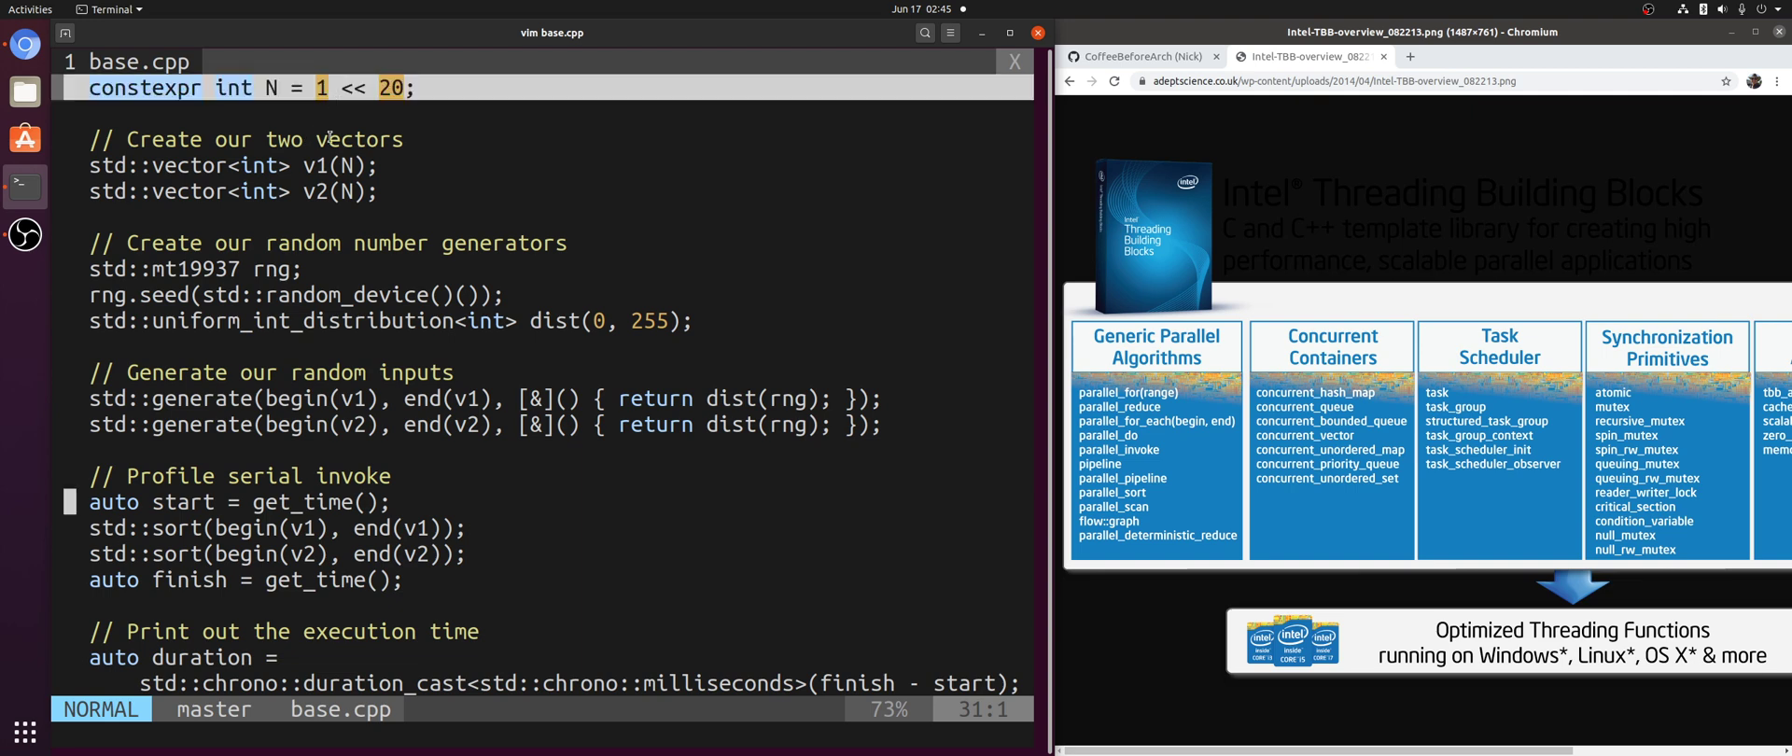
mouse_move(568, 302)
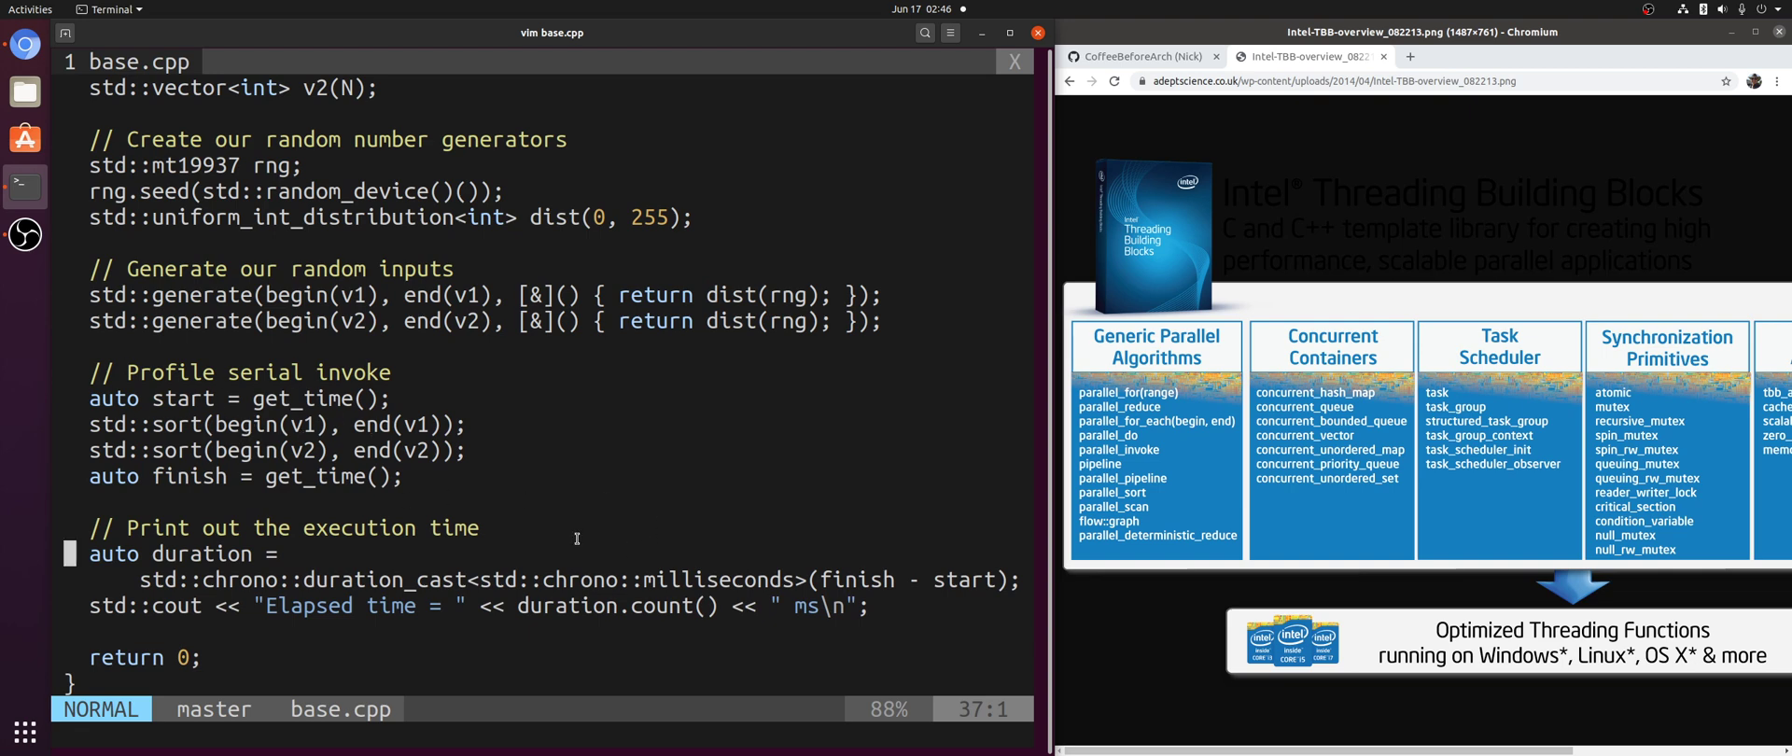
mouse_move(800, 624)
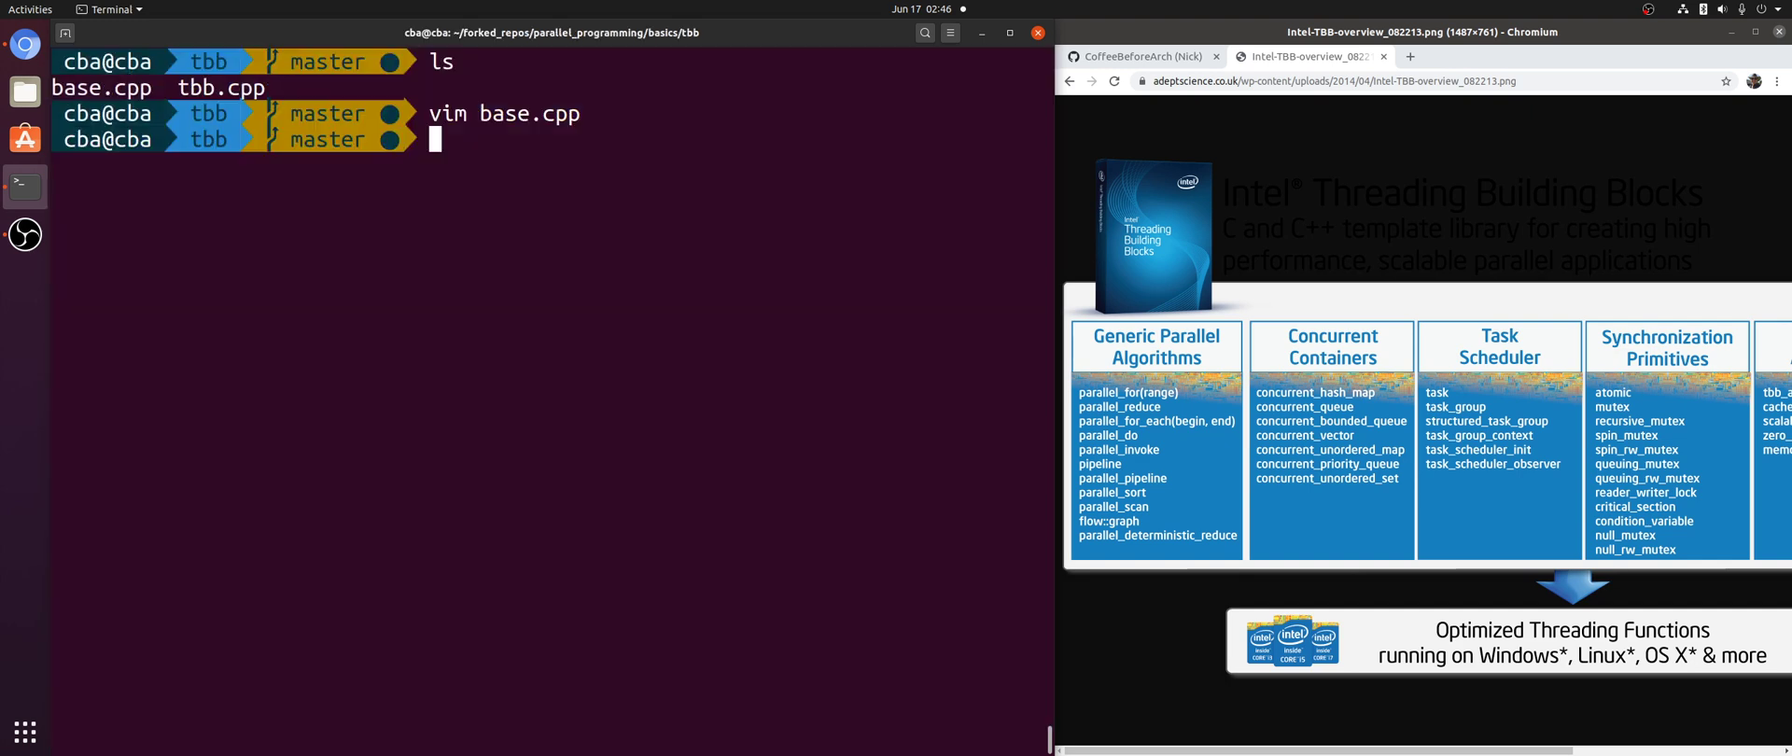
key(ctrl+r)
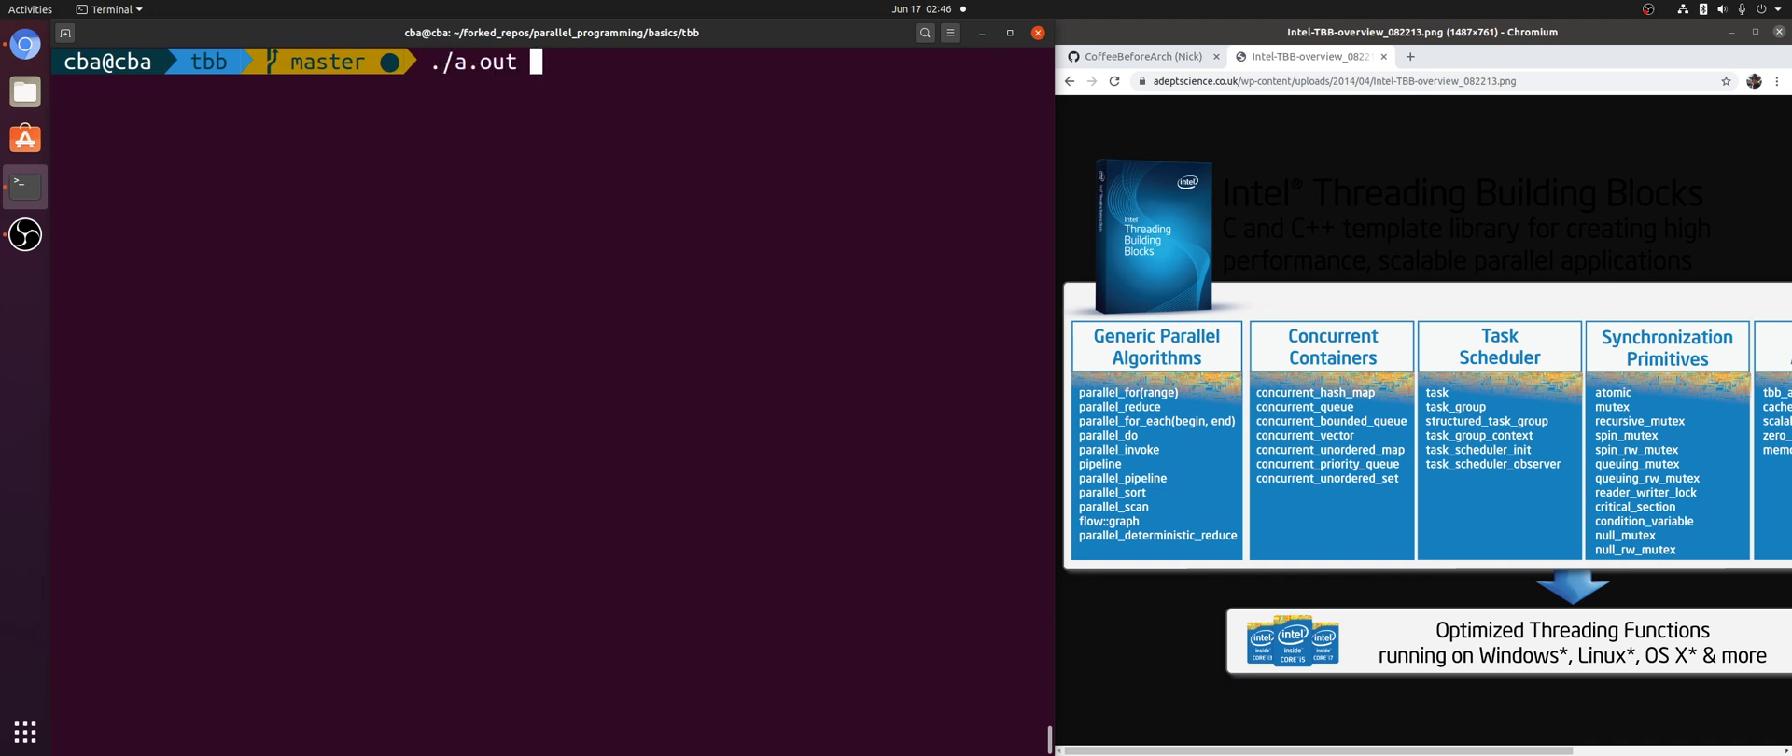
key(Return)
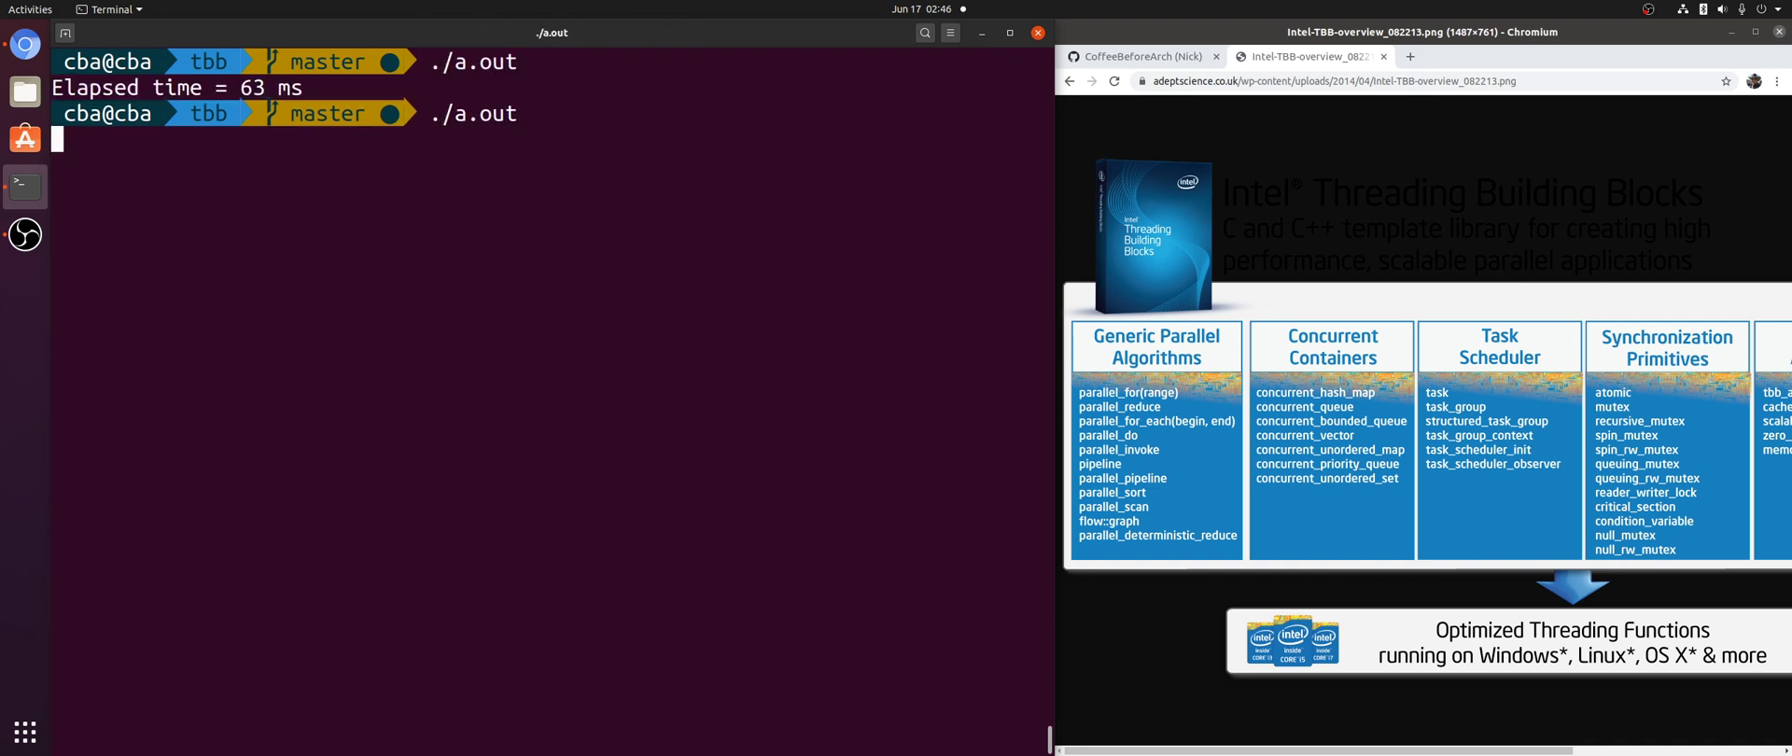
key(Return)
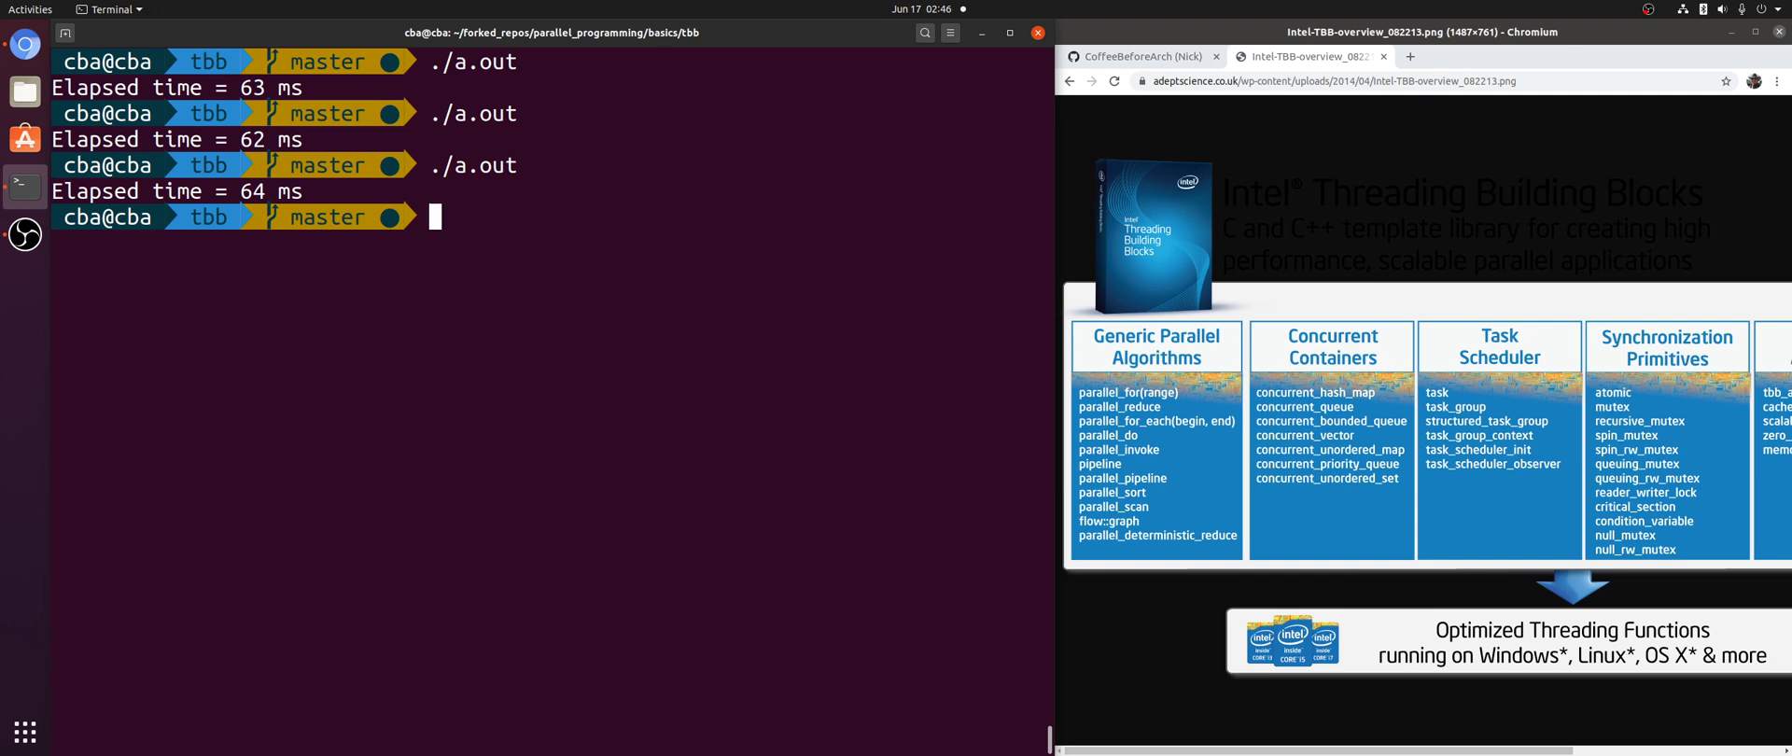
text(vim t)
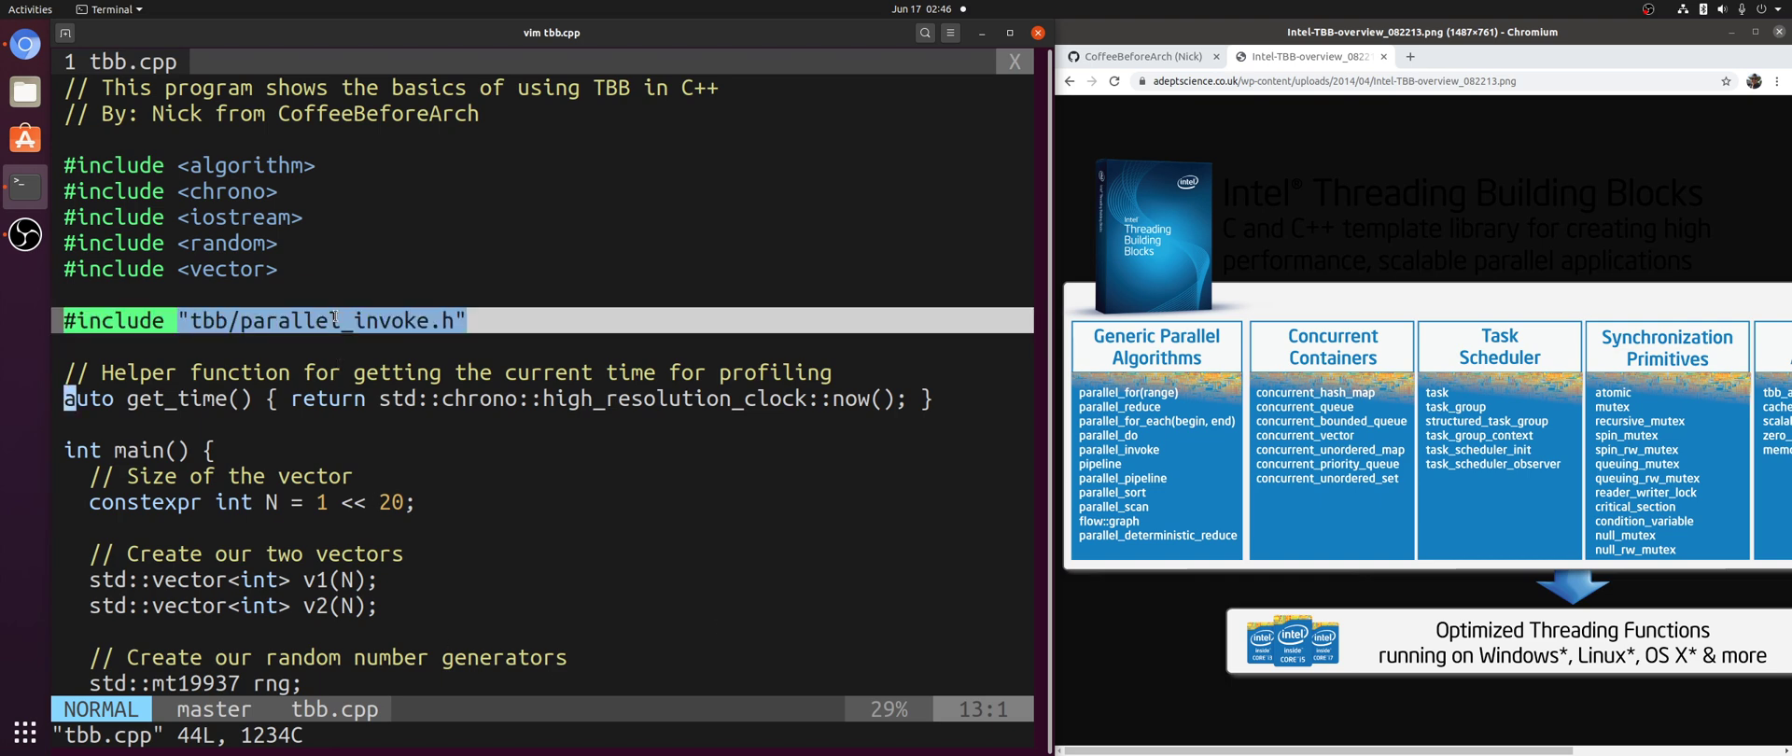
scroll(down, 3)
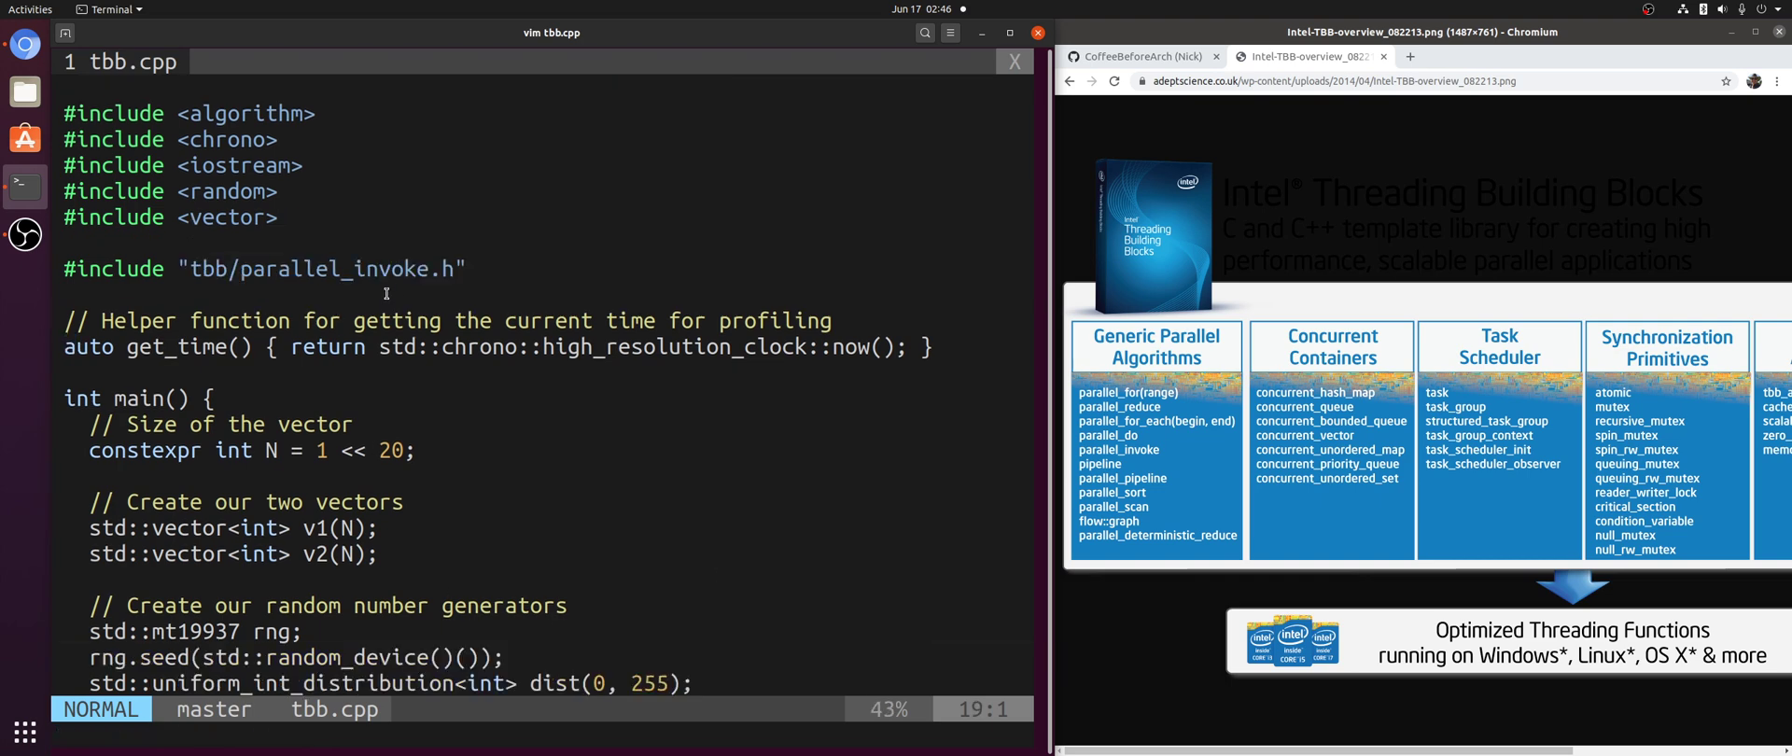
scroll(down, 3)
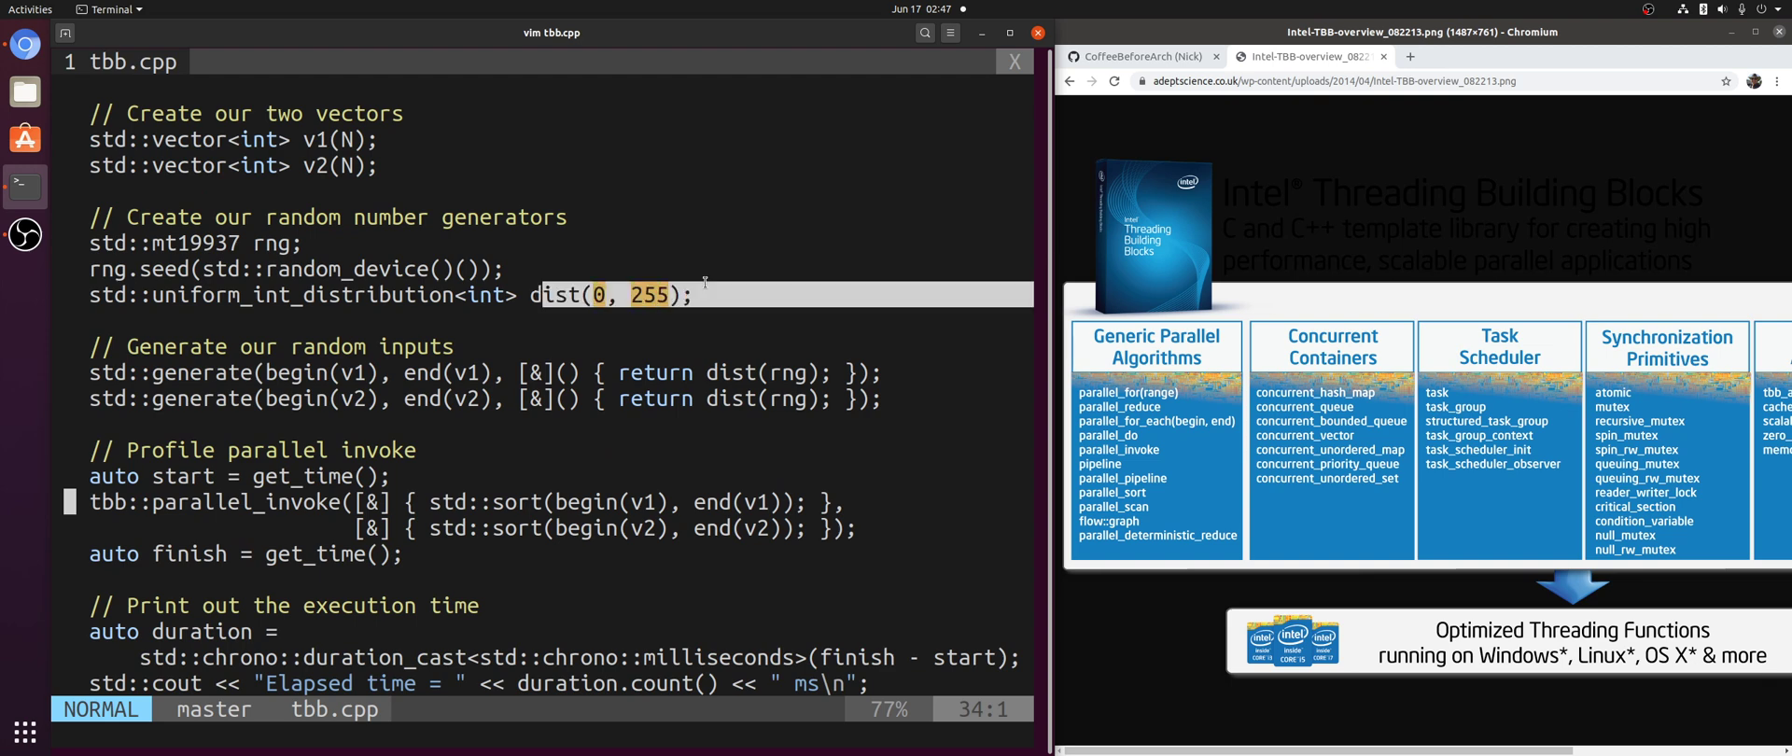
mouse_move(531, 346)
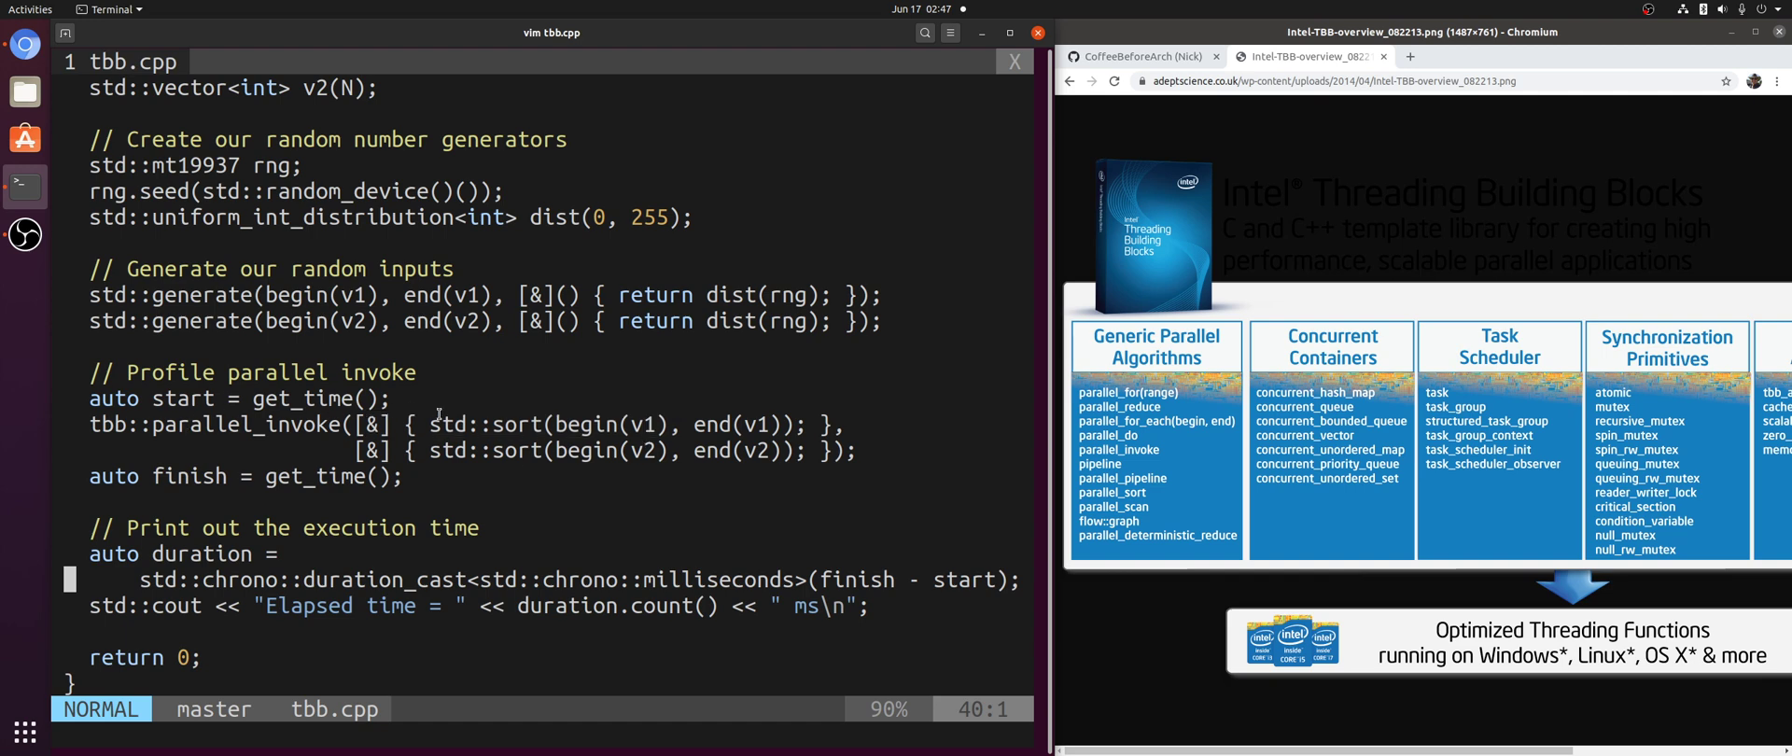
mouse_move(542, 385)
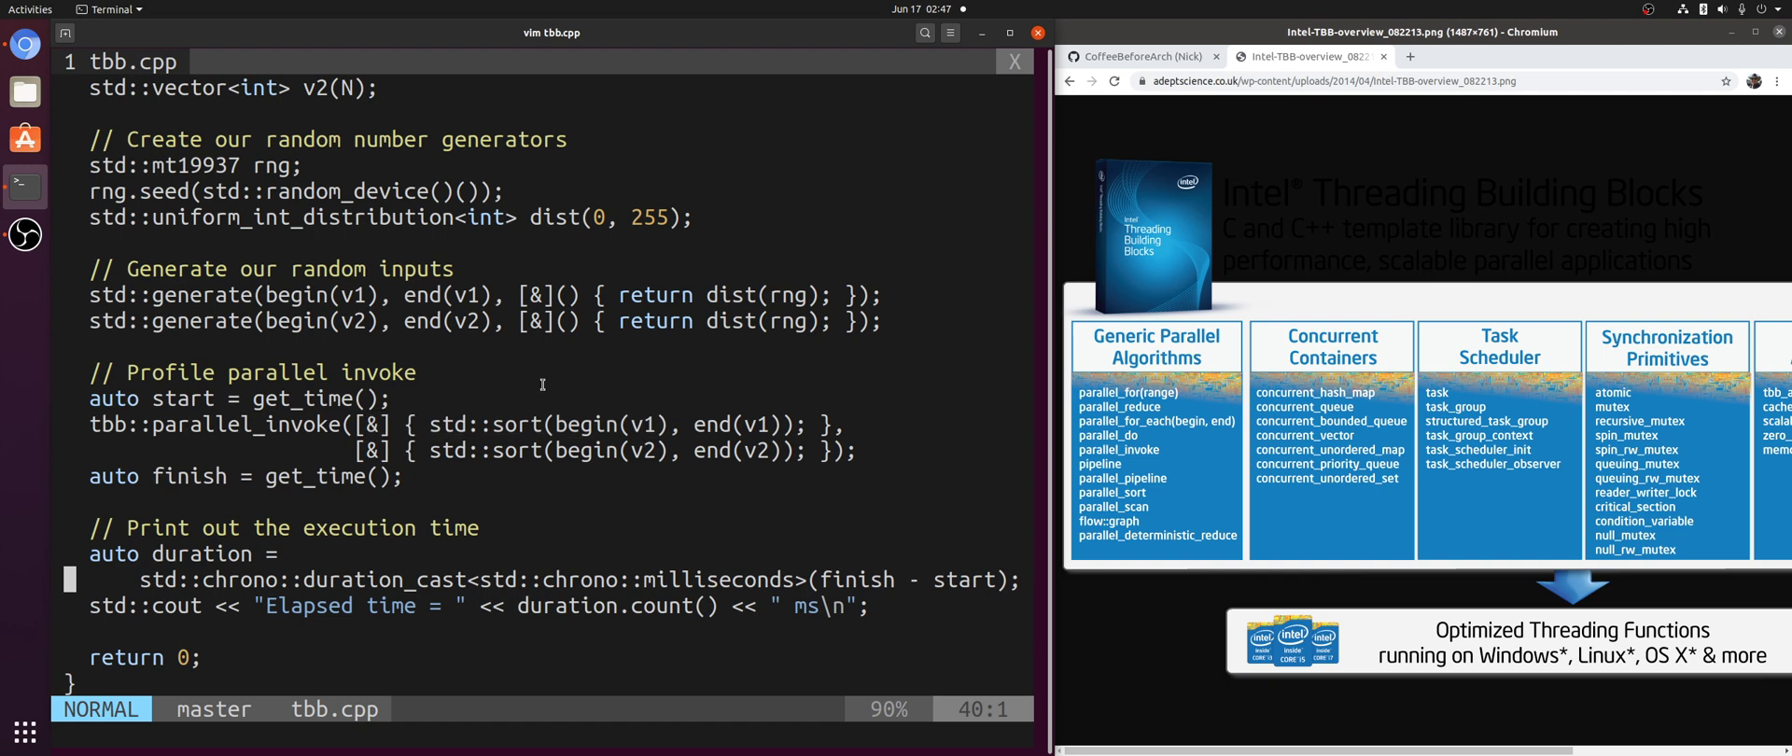
mouse_move(426, 423)
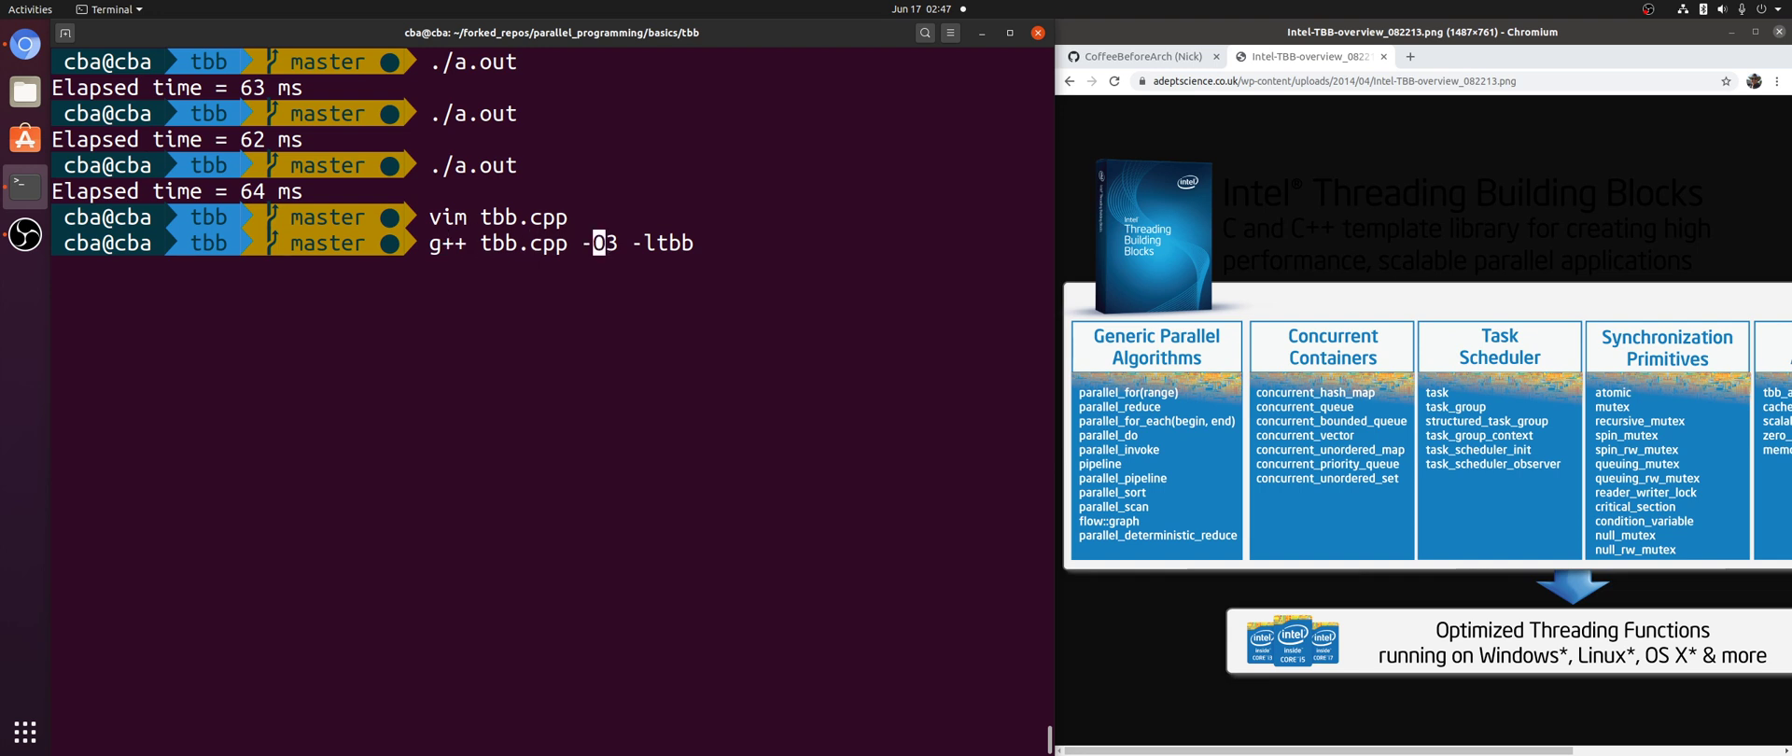
mouse_move(663, 233)
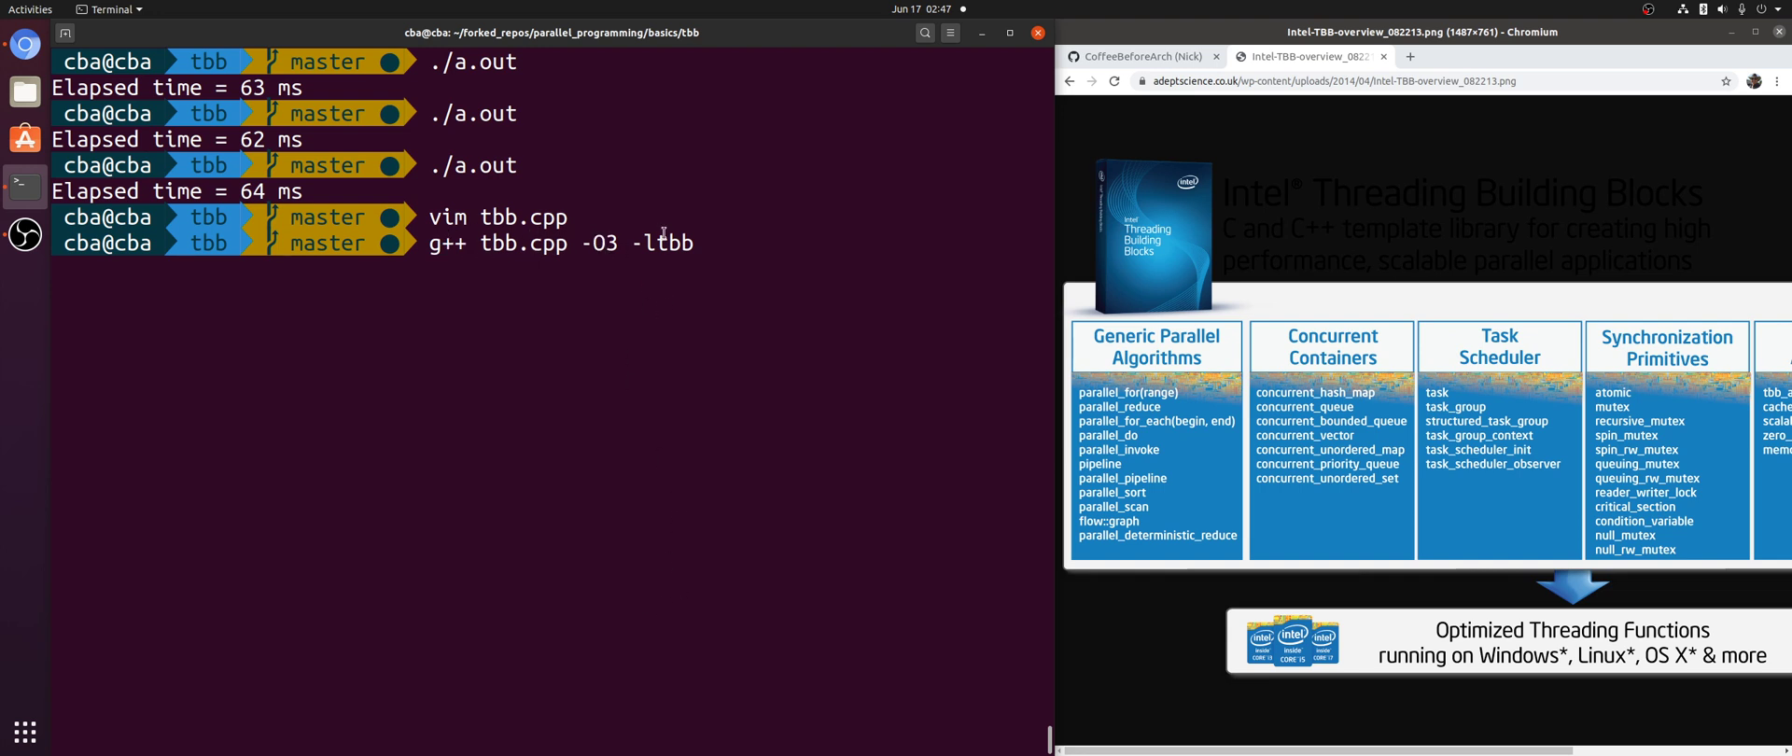
Use the -O3 -ltbb compile of tbb.cpp and rerun the parallel sort, about 31–32 ms each.
double_click(661, 242)
text(./a.out)
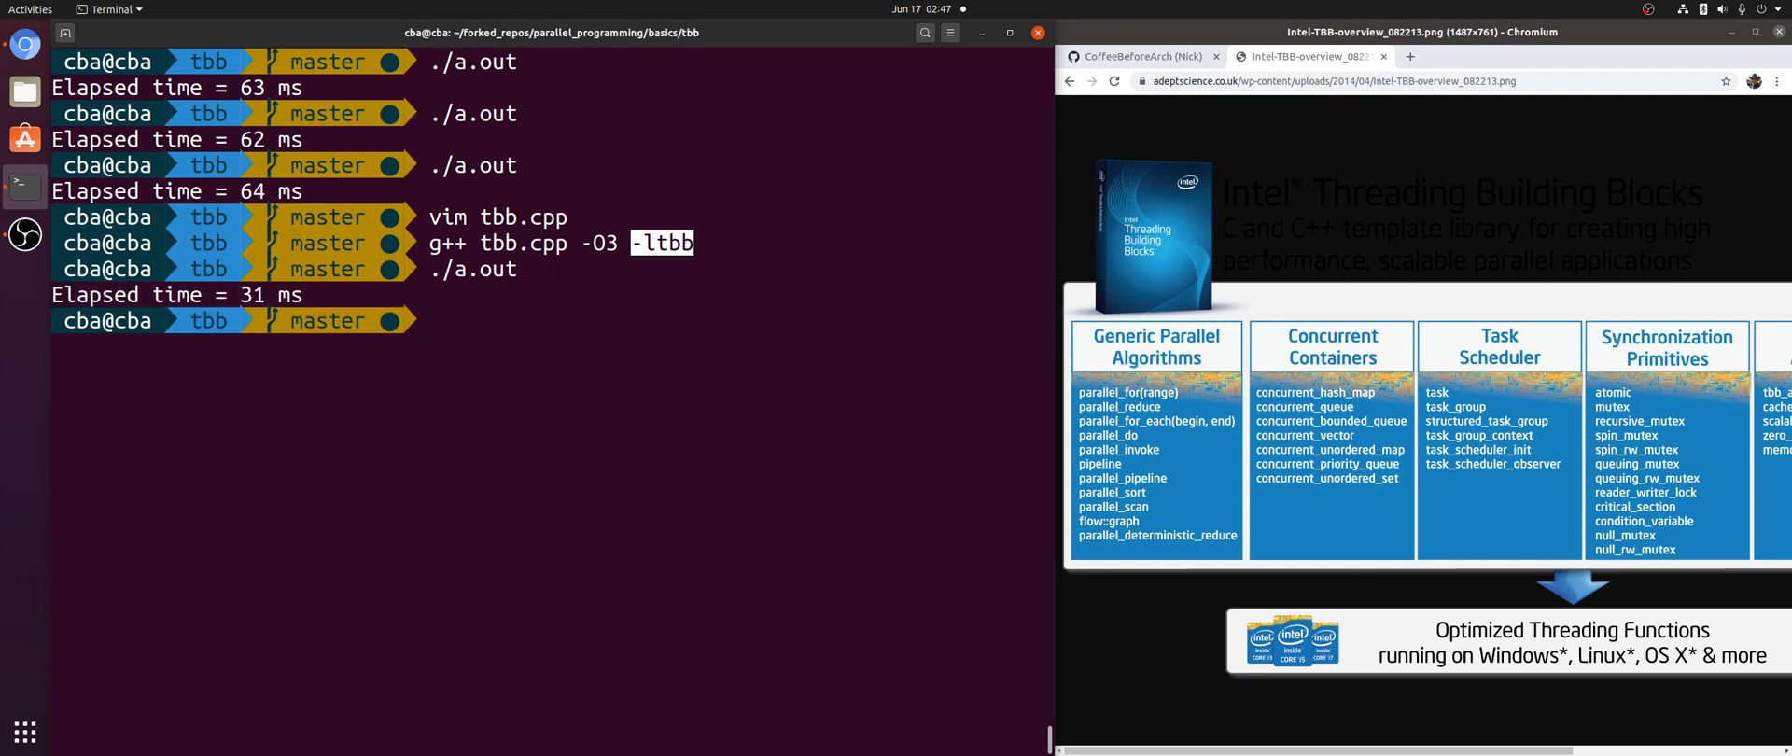
key(Return)
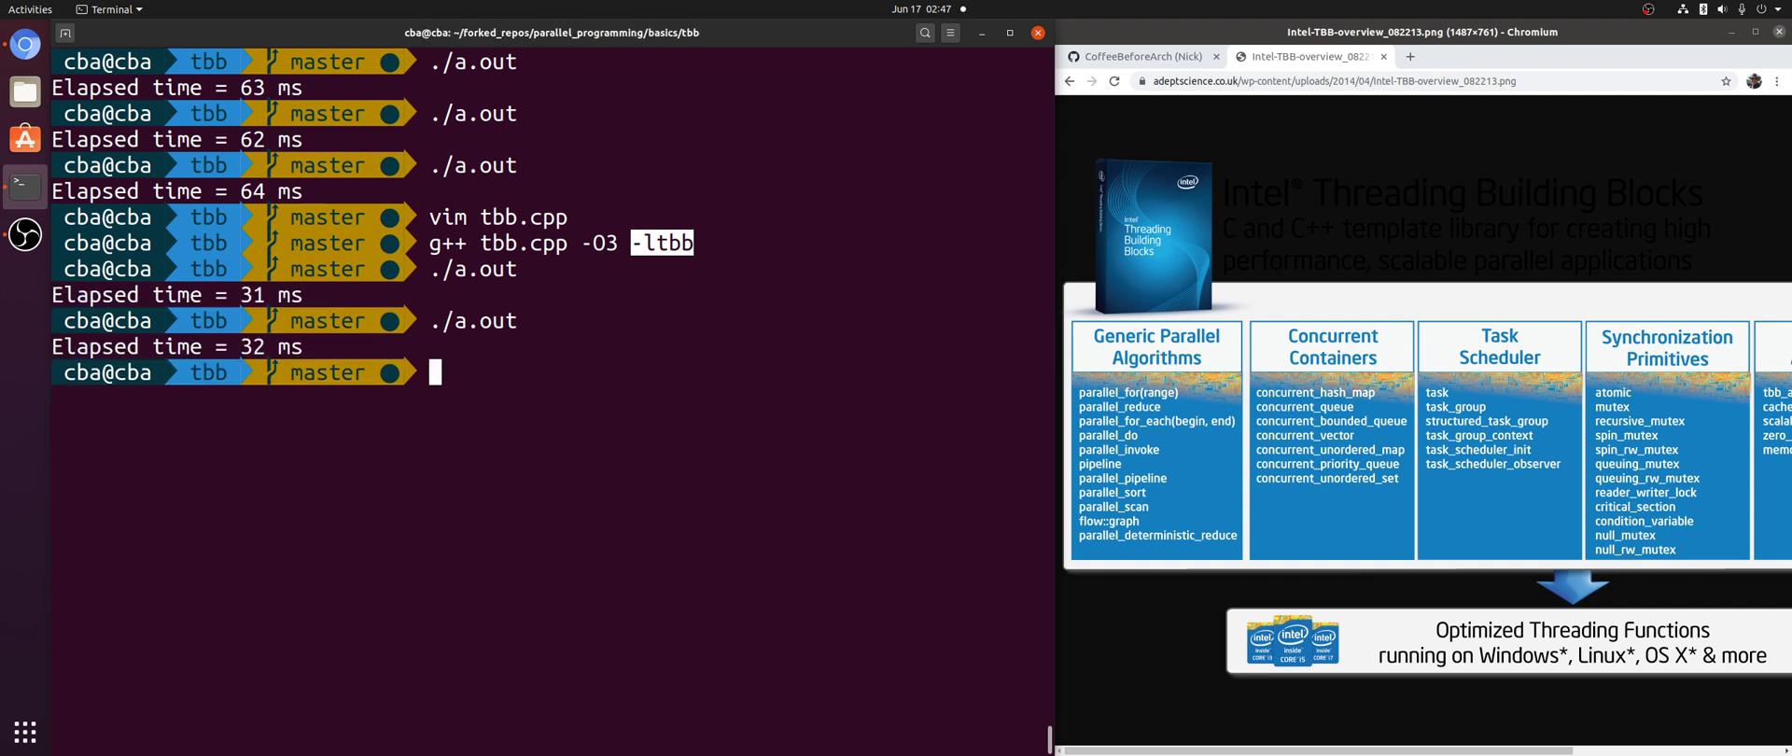
key(Return)
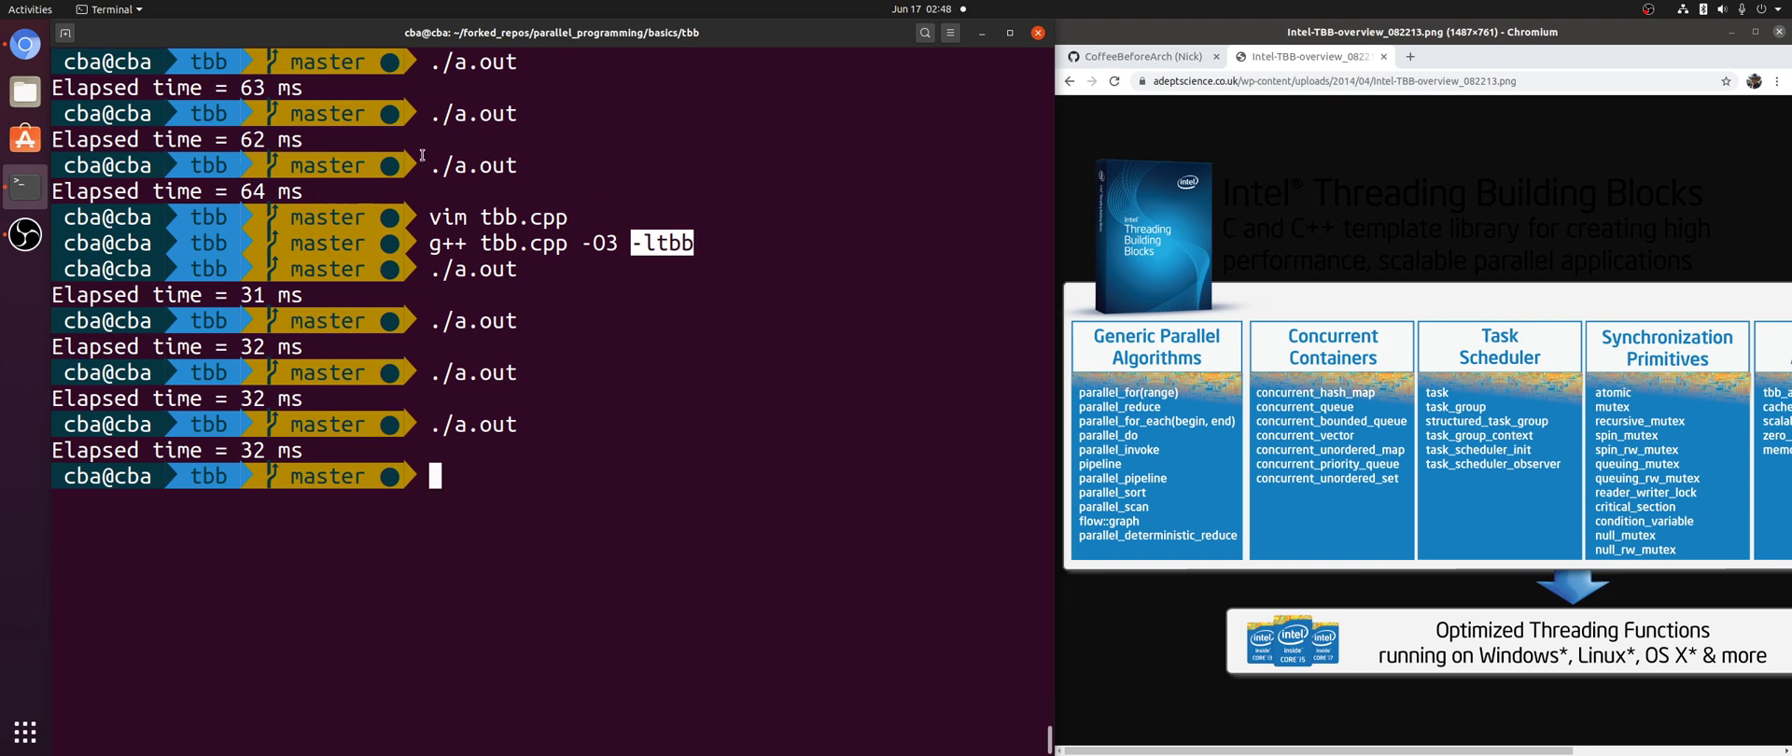
mouse_move(615, 341)
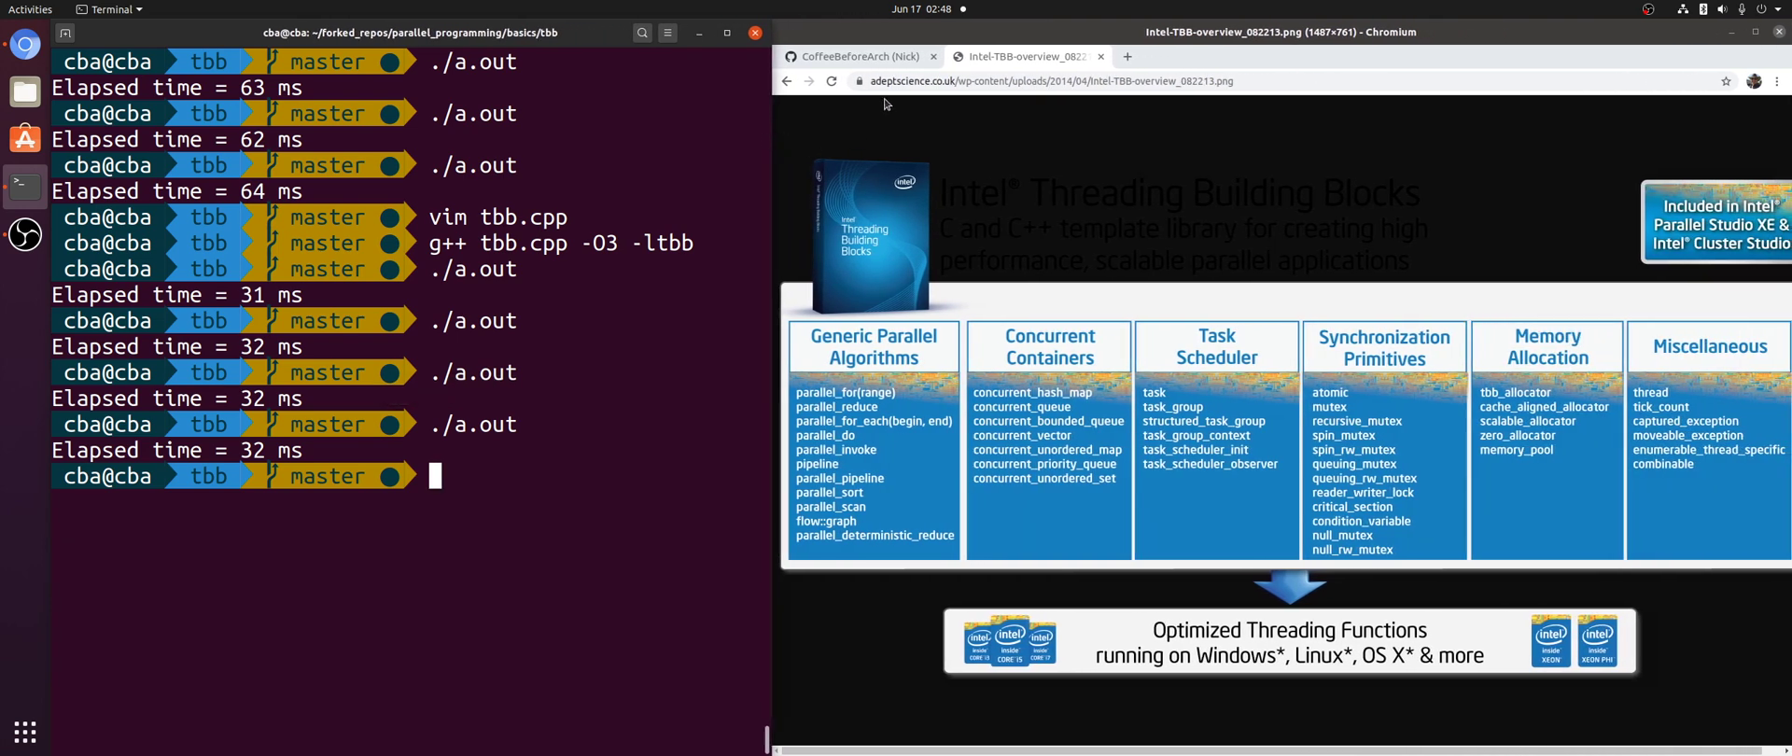
Switch Chromium to the CoffeeBeforeArch parallel_programming GitHub repository tab.
click(856, 56)
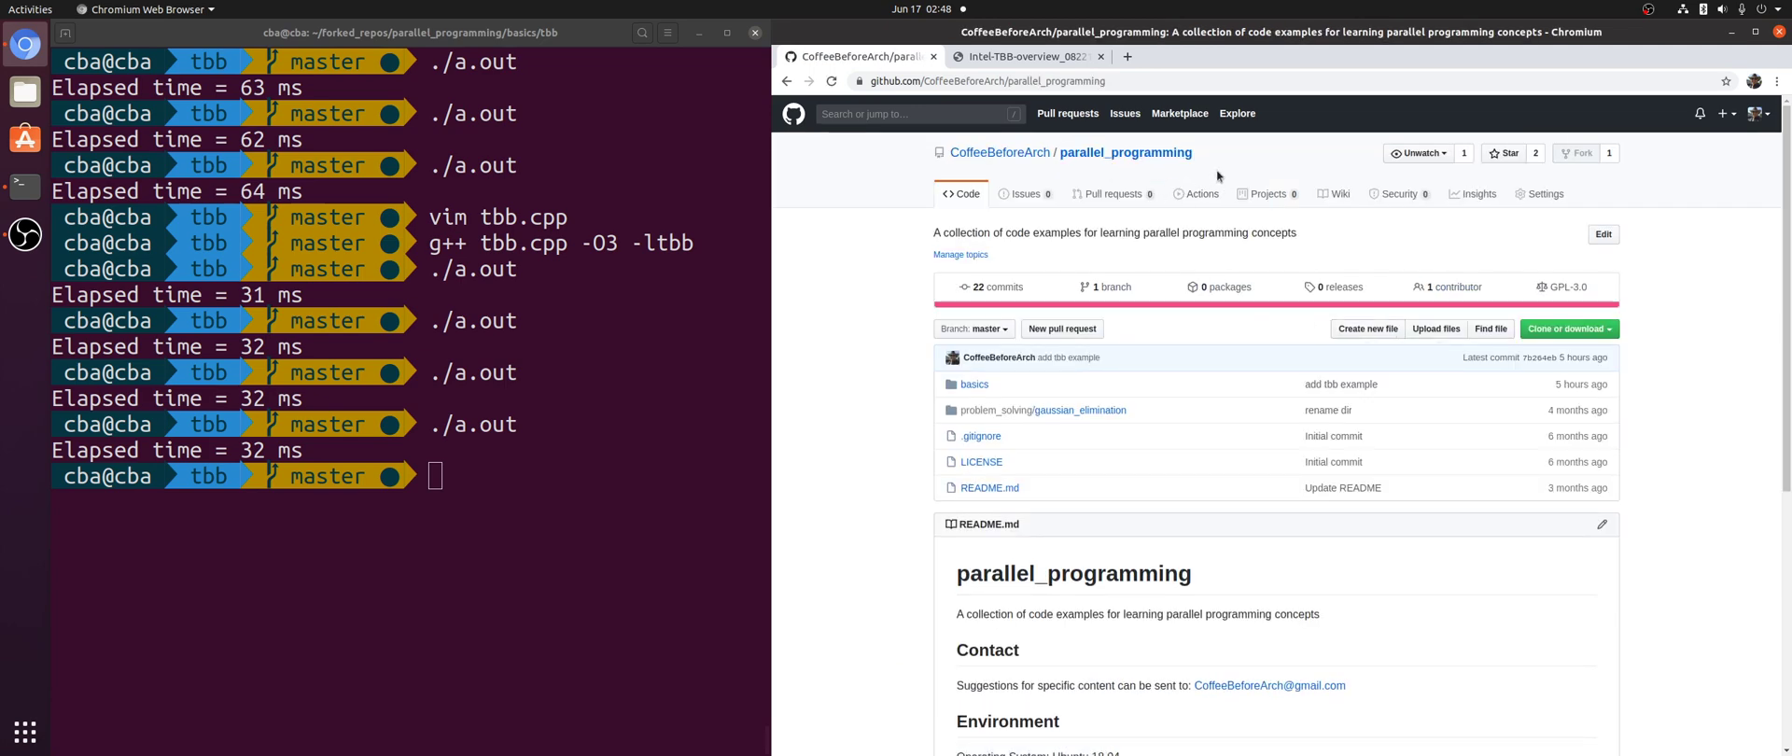
mouse_move(1654, 16)
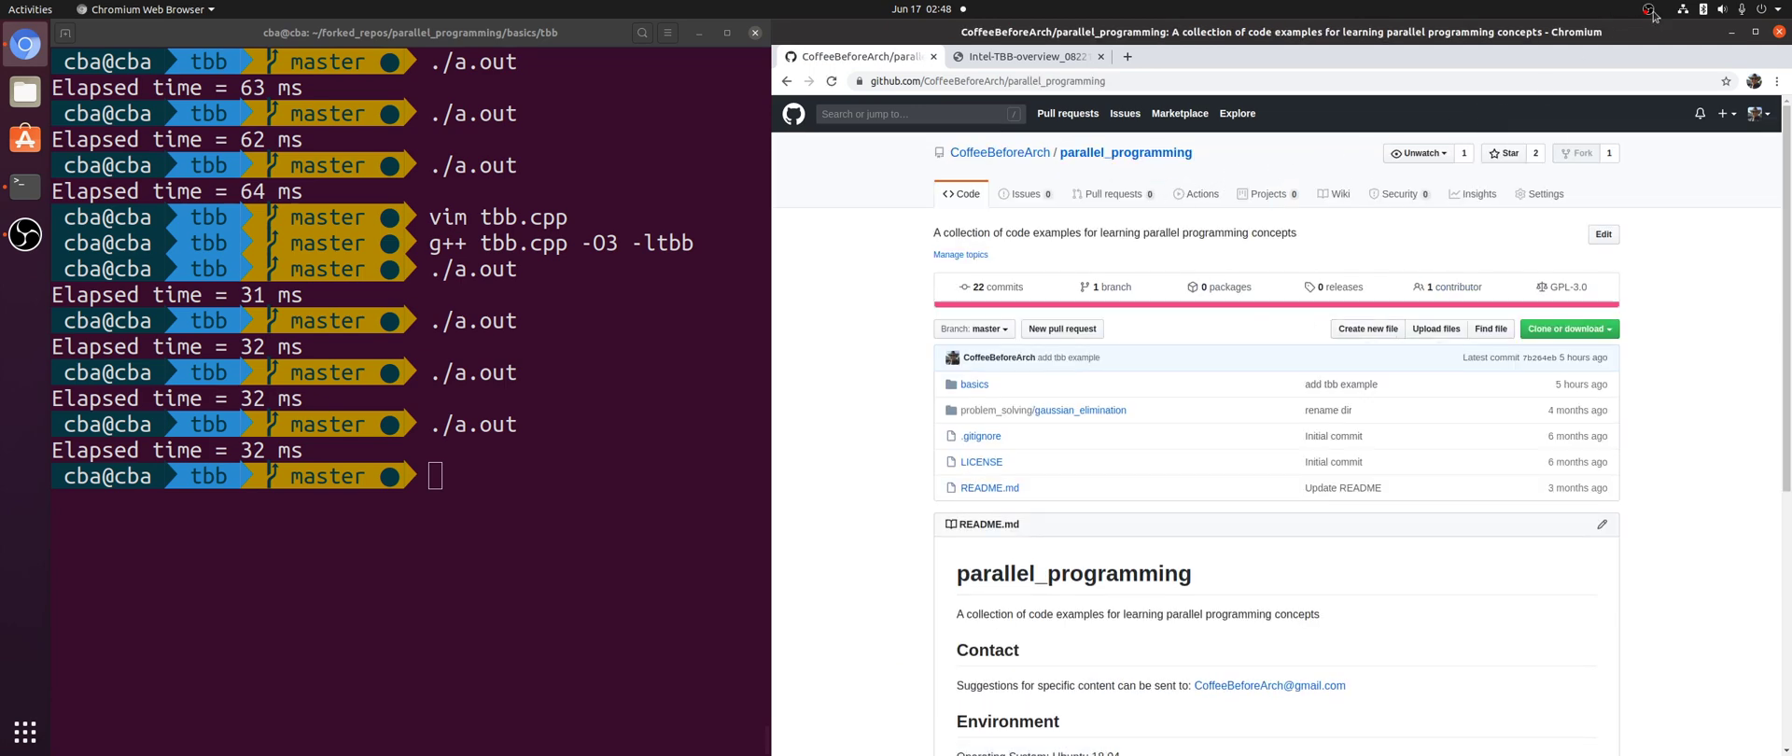